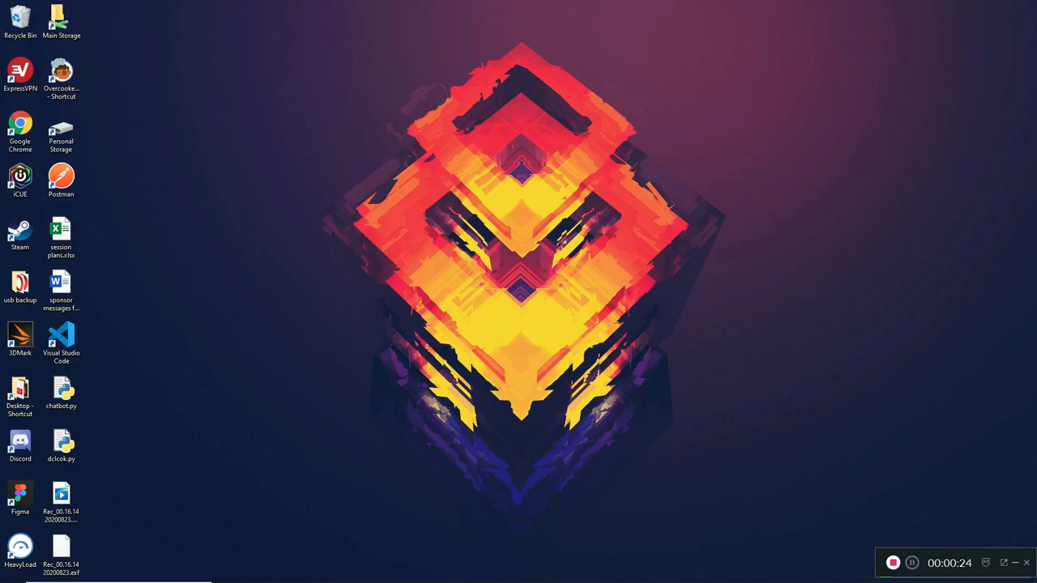
# Launch Visual Studio Code from the desktop shortcut next to dclock.py
pyautogui.click(62, 444)
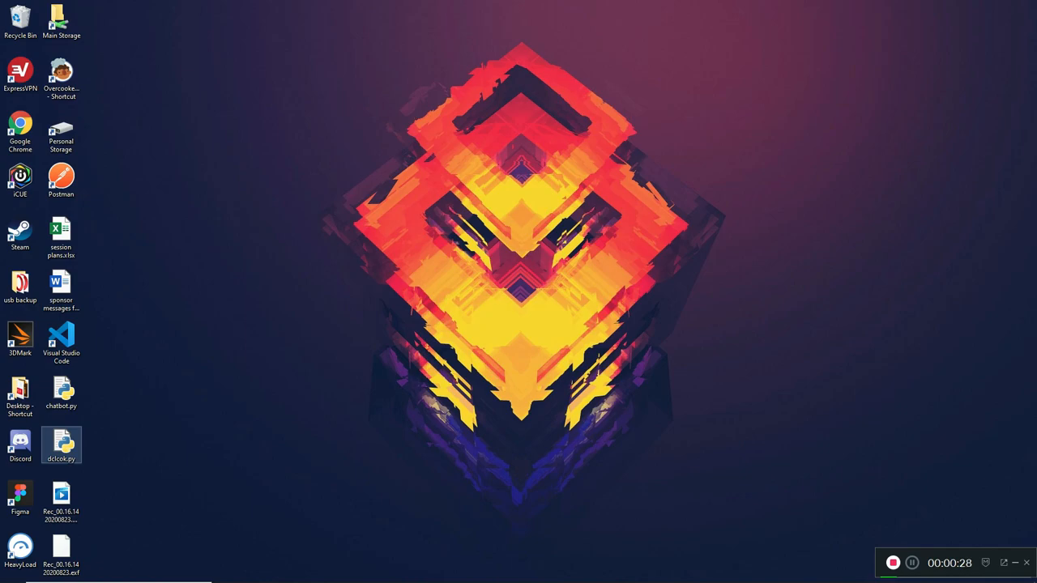
pyautogui.doubleClick(62, 444)
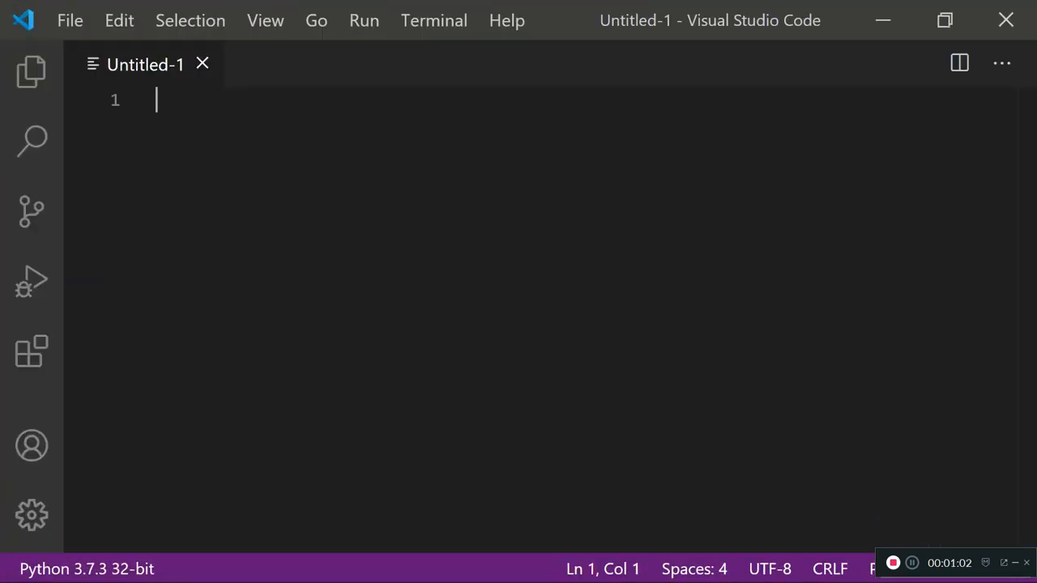
# Save the new untitled file to the Desktop as digitalClock.py
pyautogui.press('ctrl+s')
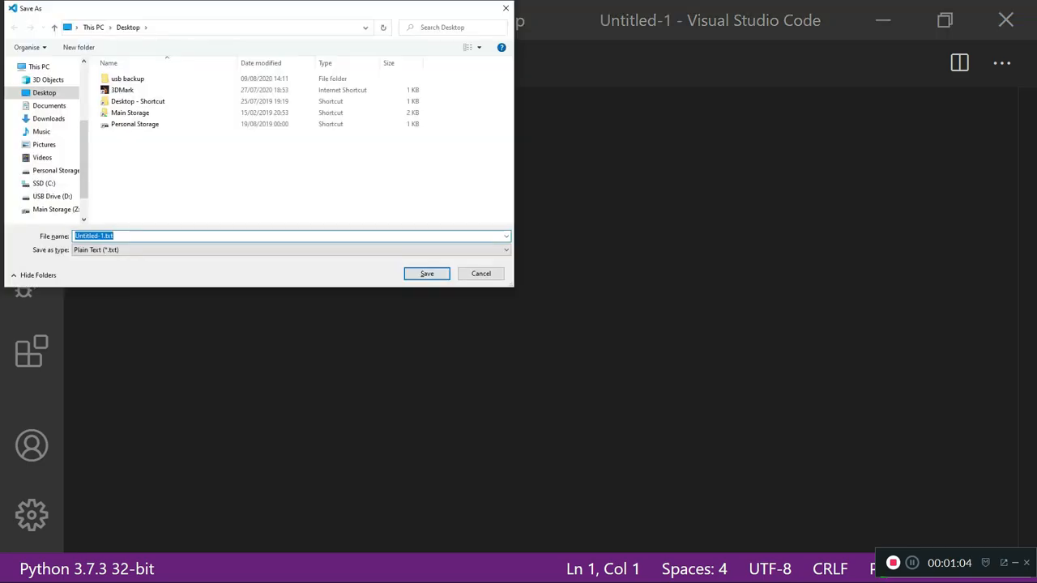
pyautogui.write('d')
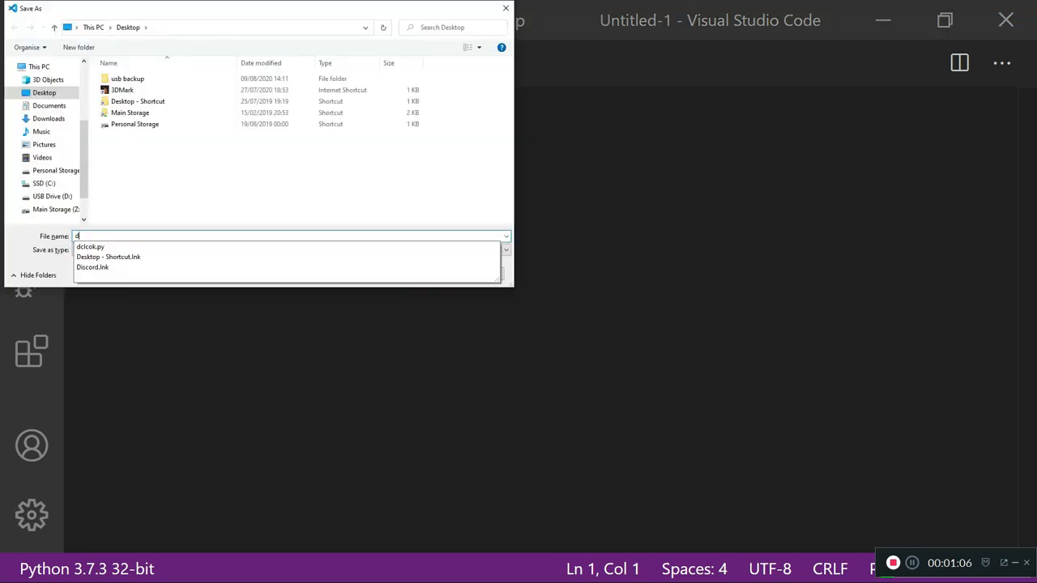
pyautogui.write('igital')
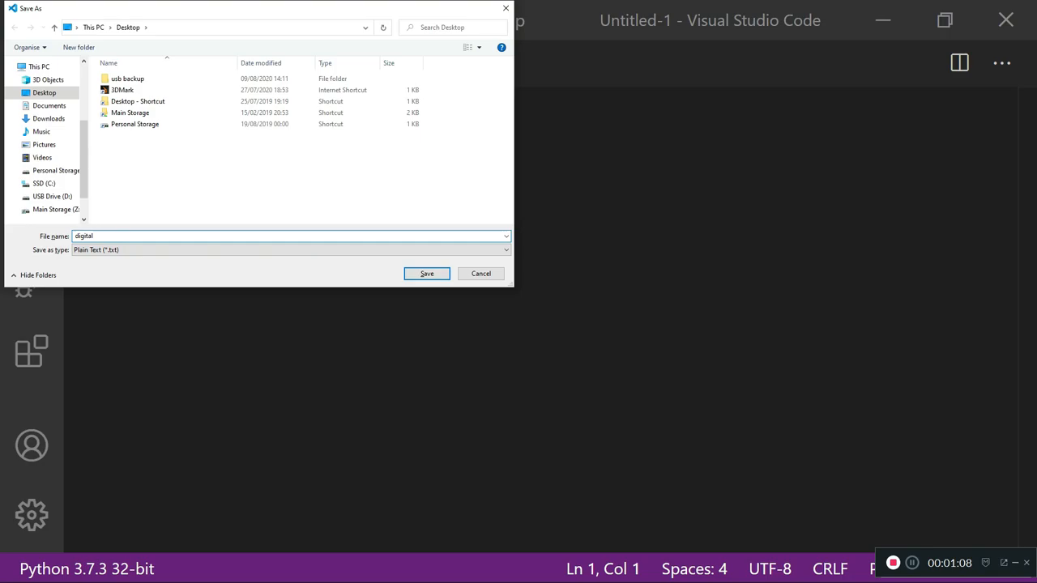
pyautogui.write('Clock')
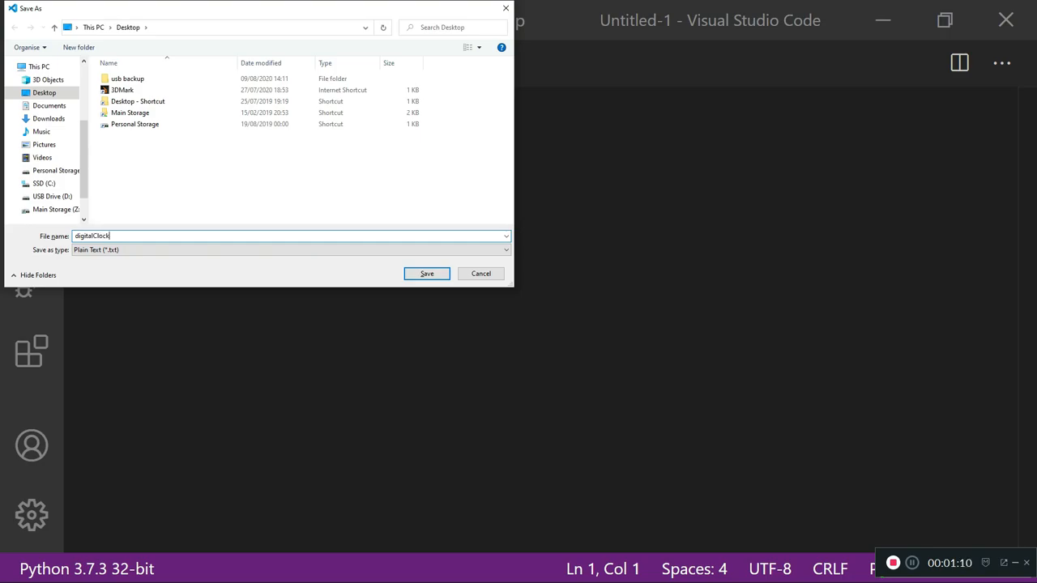
pyautogui.write('.py')
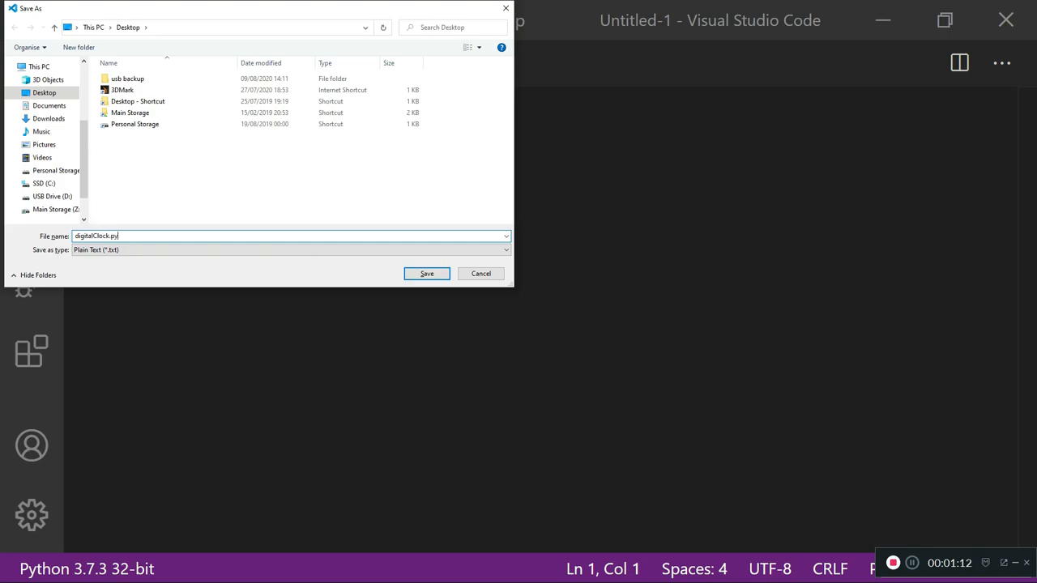
pyautogui.click(426, 273)
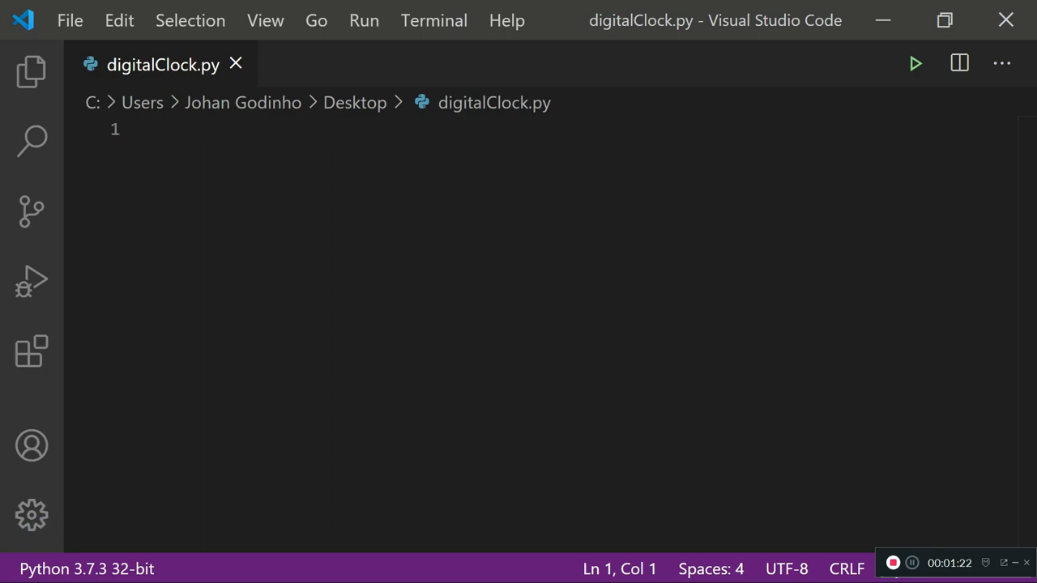
# Write 'from tkinter import Tk' and 'from tkinter import Label' as the first two lines
pyautogui.write('from tkinter')
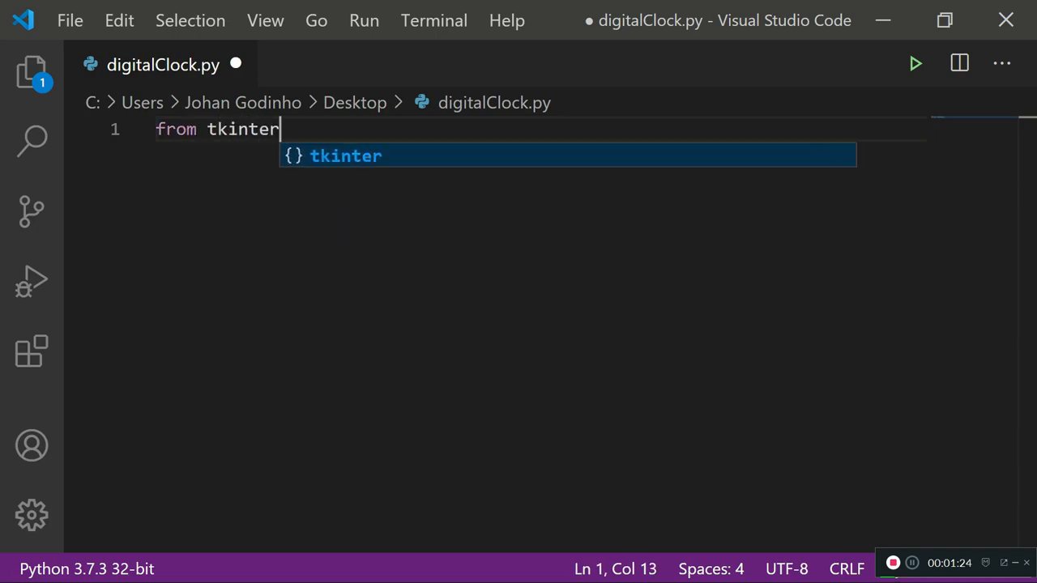
pyautogui.write('import Tk()')
pyautogui.write('from tk')
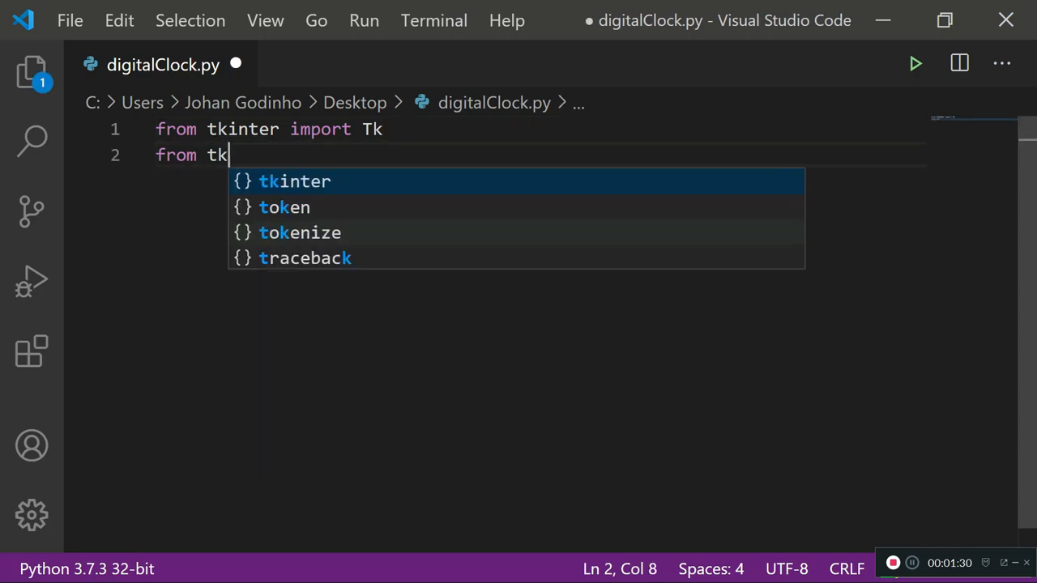
pyautogui.write('inter import Label')
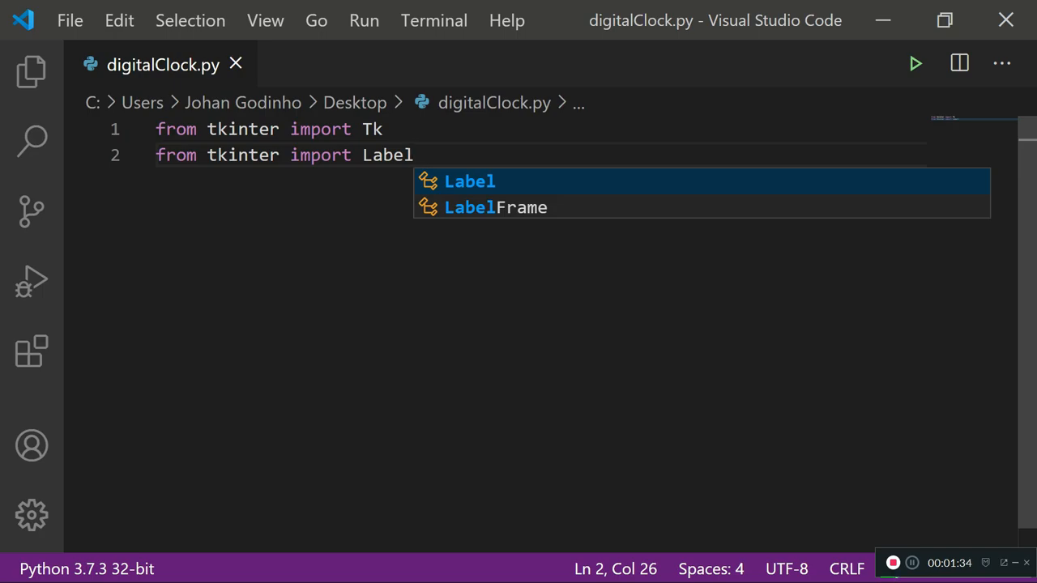
pyautogui.press('Escape')
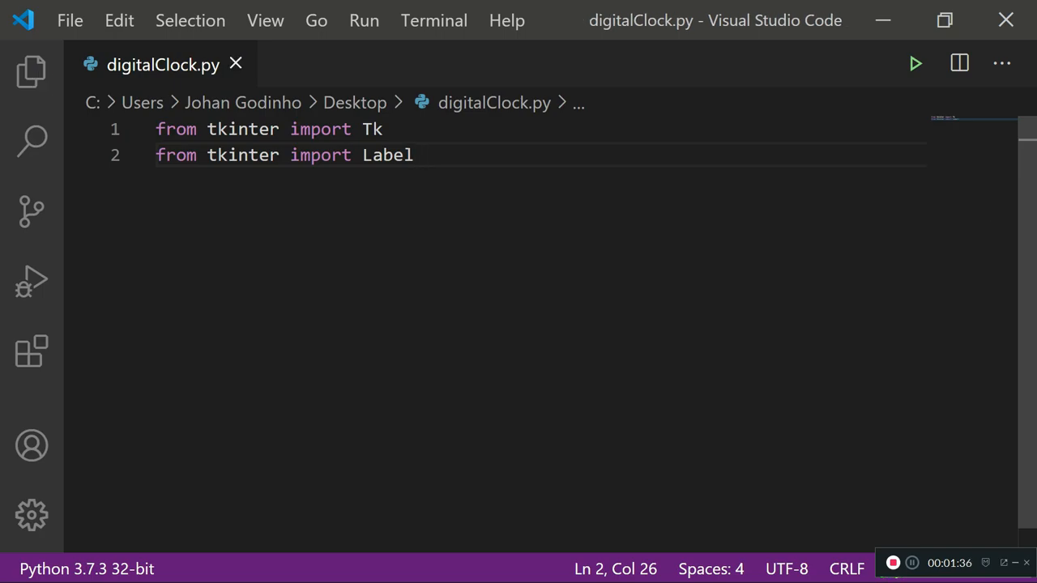
# Add 'master = Tk()' below the imports to create the window
pyautogui.press('Enter')
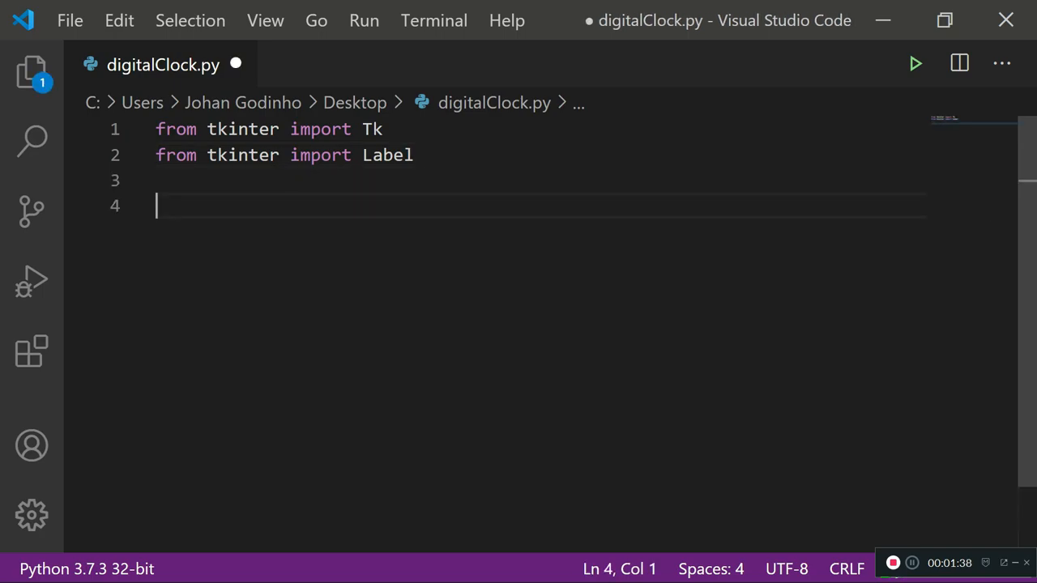
pyautogui.write('master')
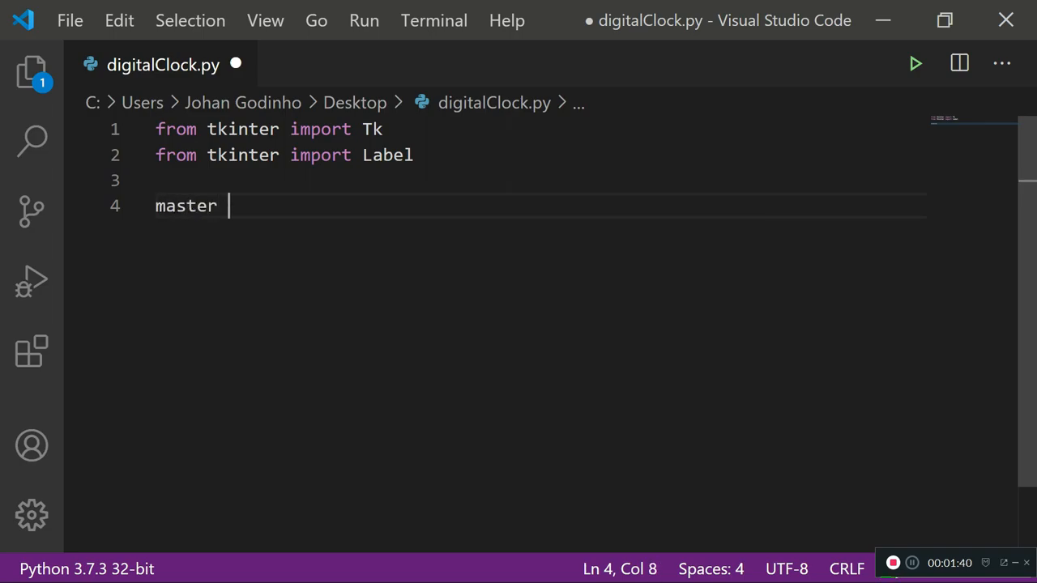
pyautogui.write('= Tk()')
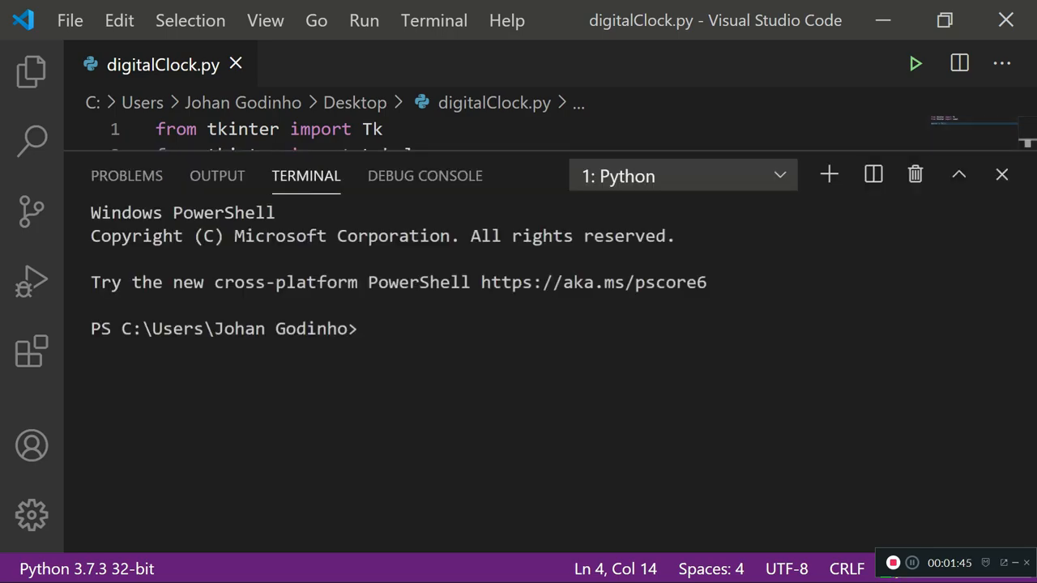
pyautogui.click(1001, 175)
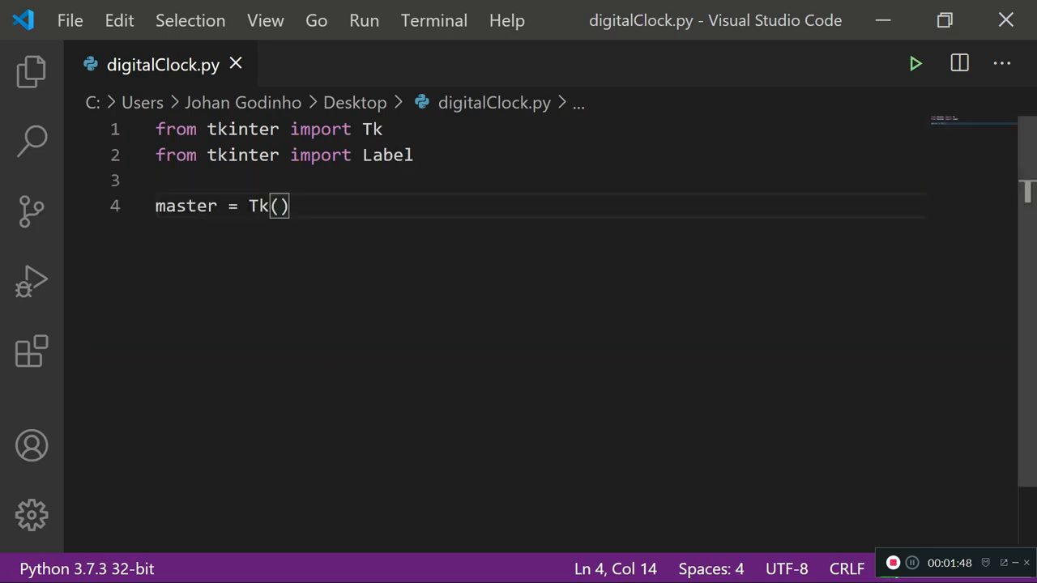
# Add 'master.mainloop()' and run digitalClock.py once in the terminal
pyautogui.write('m')
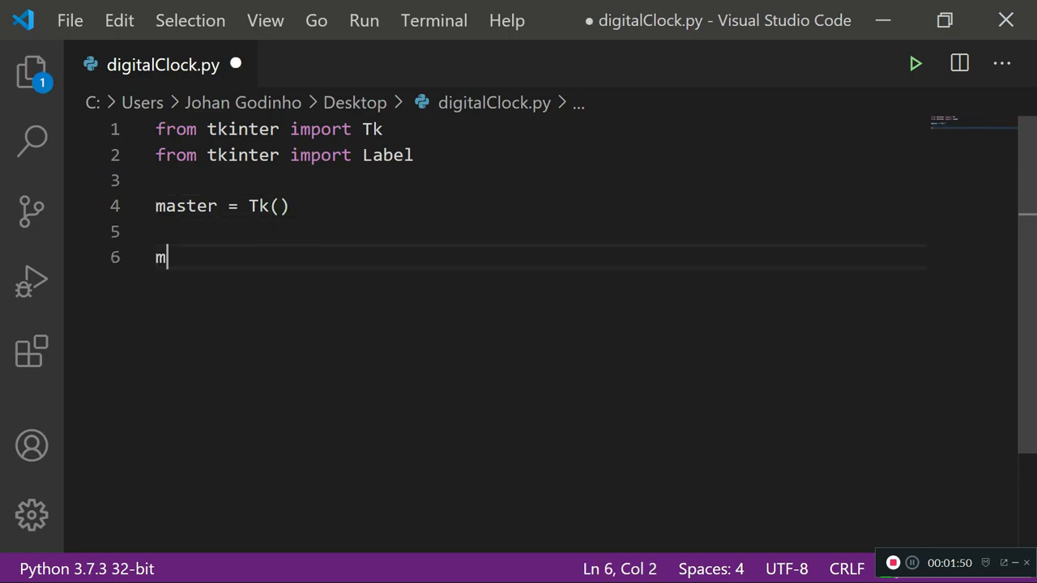
pyautogui.write('aster.mainloop(')
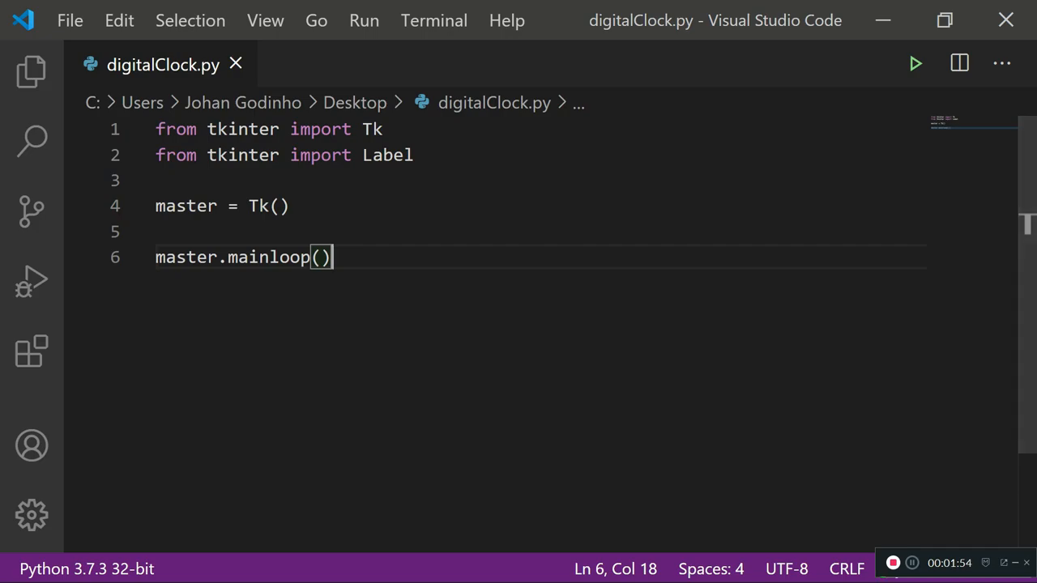
pyautogui.click(916, 63)
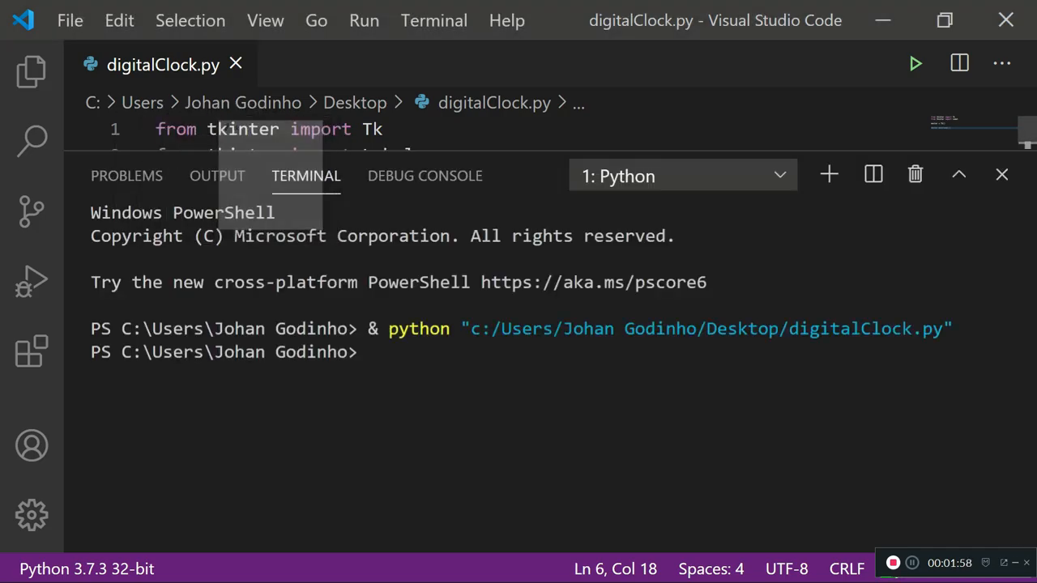
pyautogui.click(1002, 175)
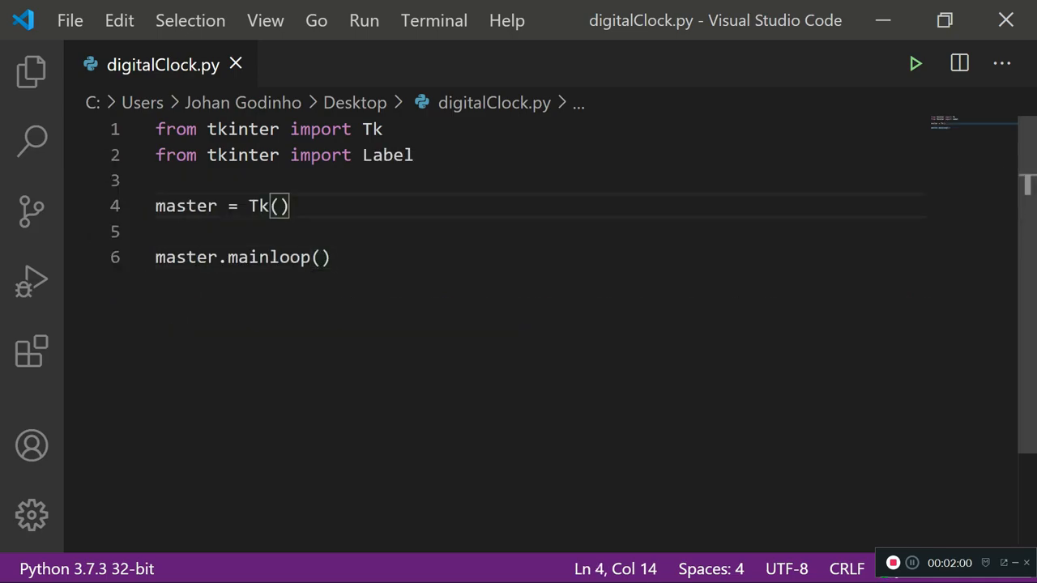
# Add master.title("Digital Clock") under master = Tk() with blank lines before mainloop
pyautogui.write('master.title("')
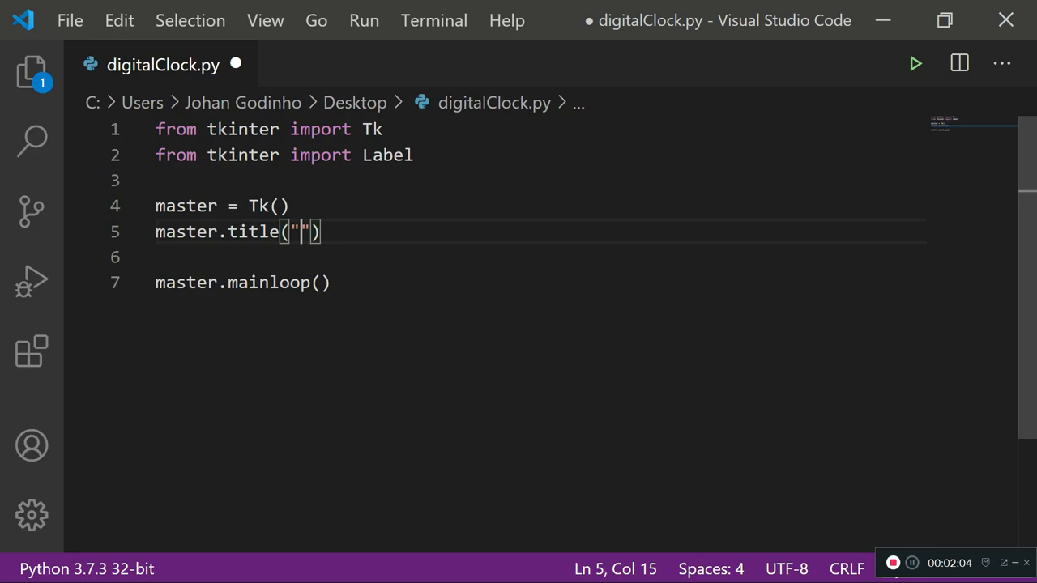
pyautogui.write('Digital Clock')
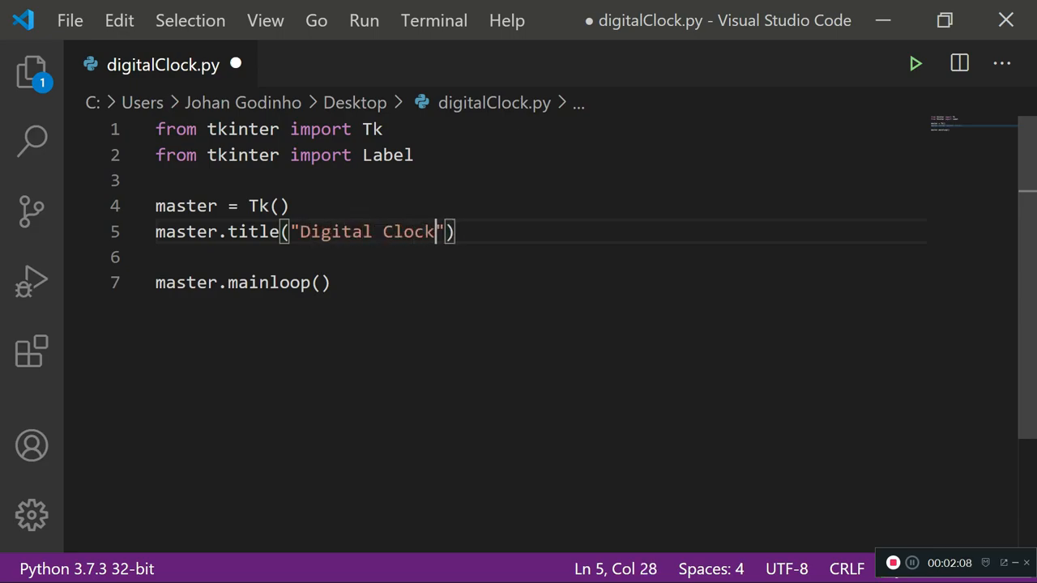
pyautogui.press('Enter')
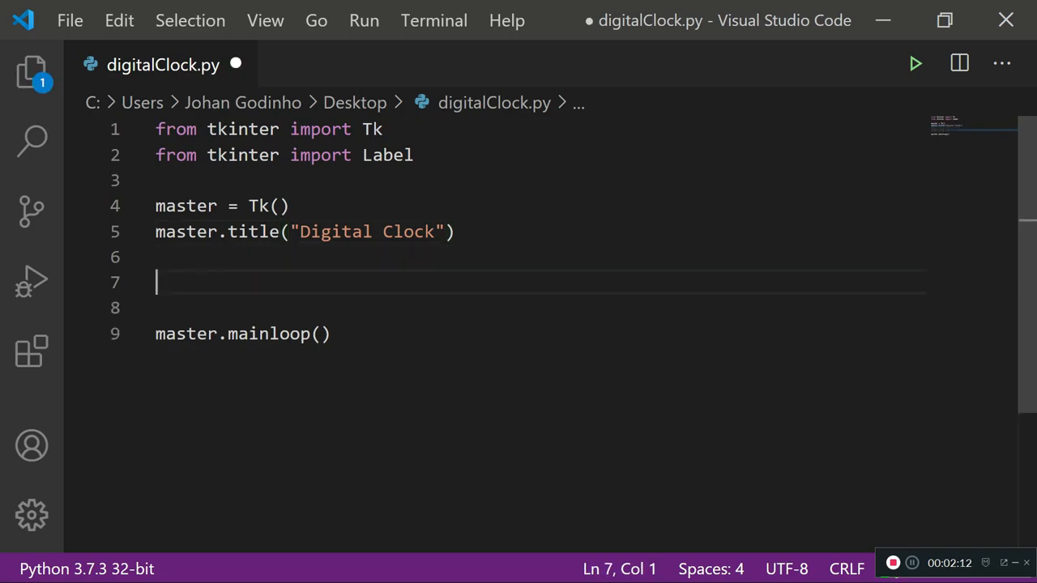
# Begin clock = Label(master, font=("Calibri",90) for the clock display
pyautogui.write('clc')
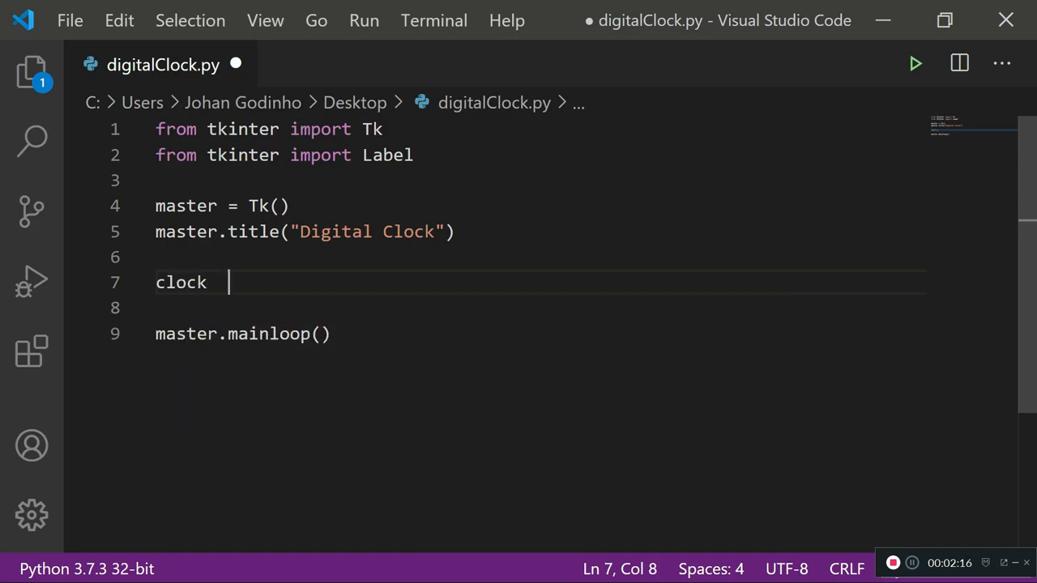
pyautogui.write('= Label')
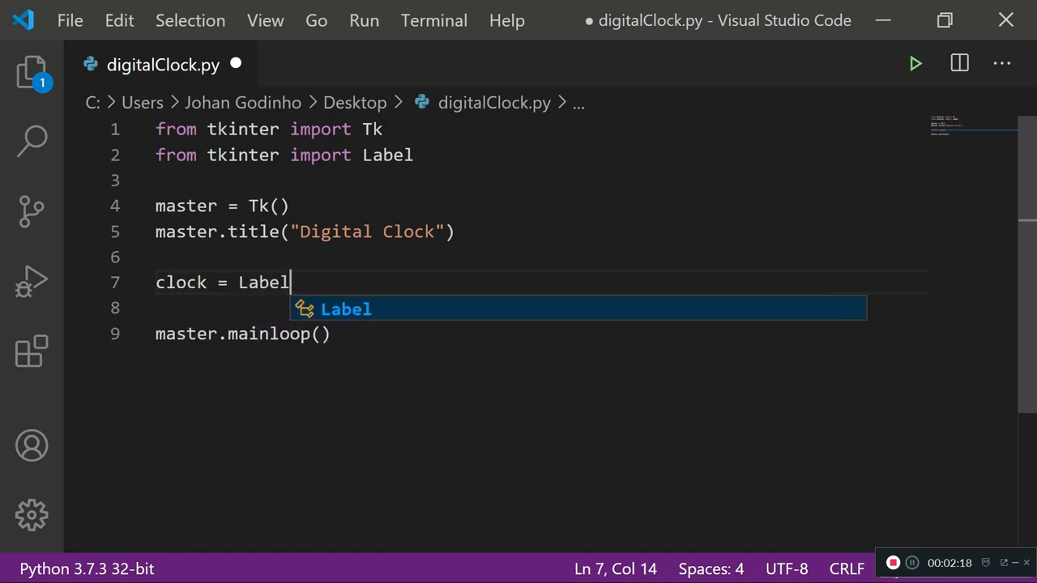
pyautogui.write('(master')
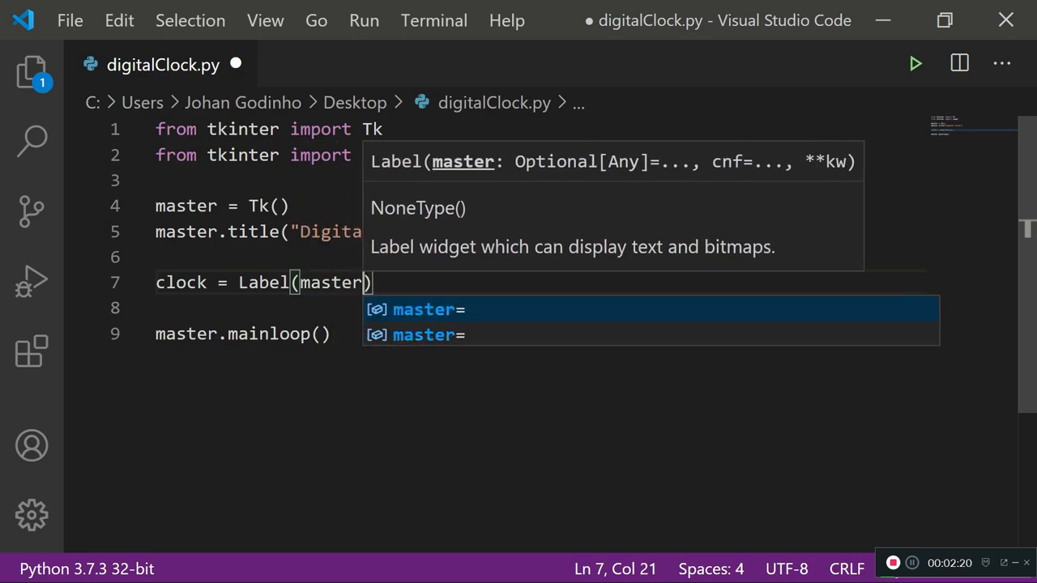
pyautogui.write(', font-')
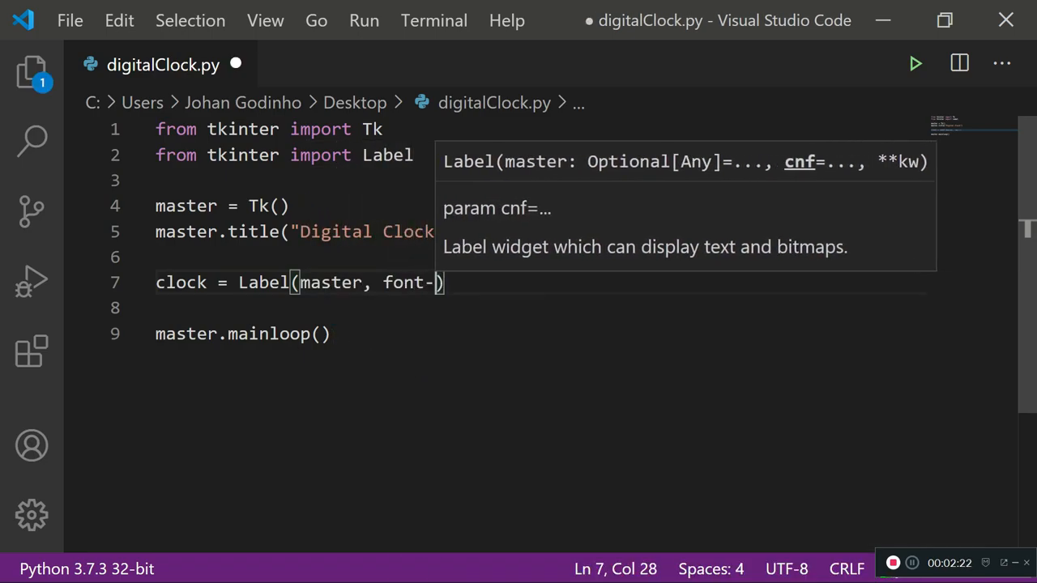
pyautogui.write('("C"')
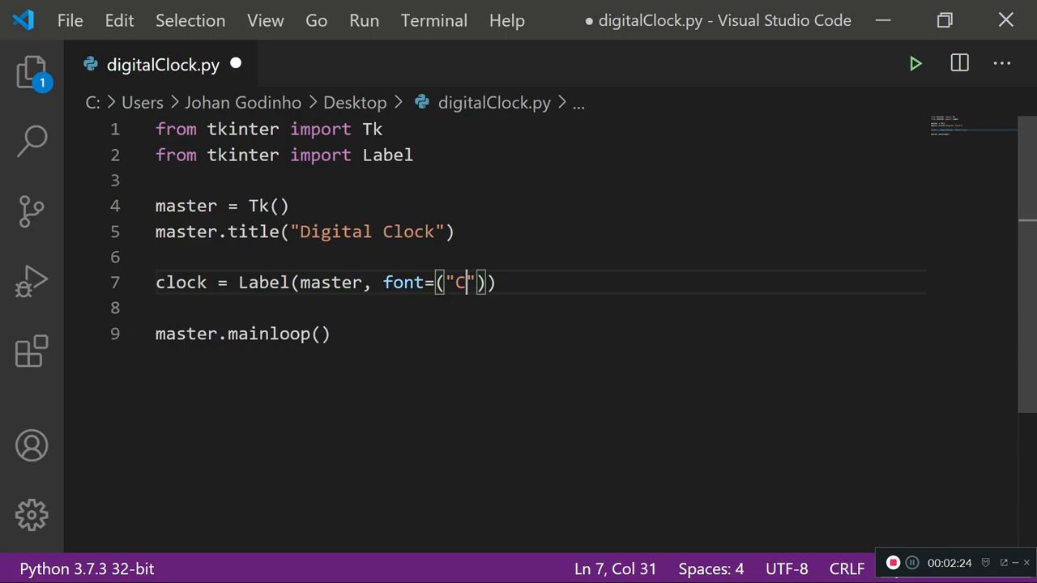
pyautogui.write('alibi')
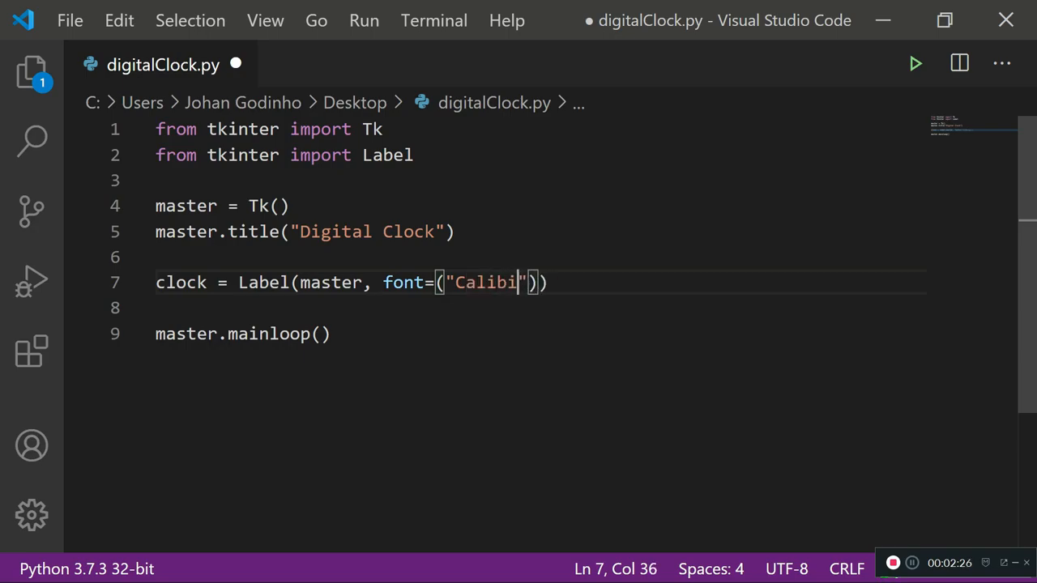
pyautogui.write('ri')
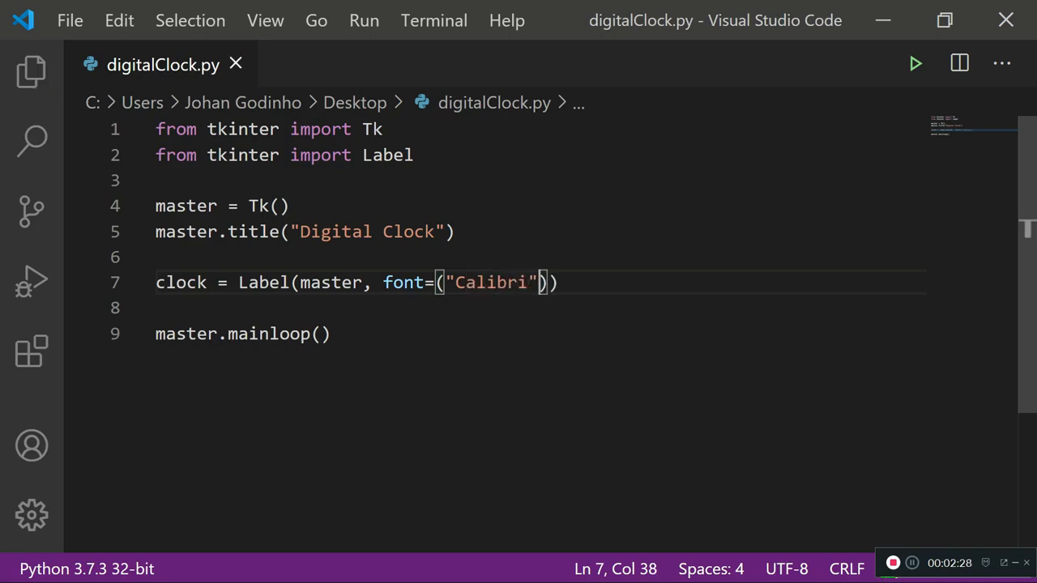
pyautogui.write(',90')
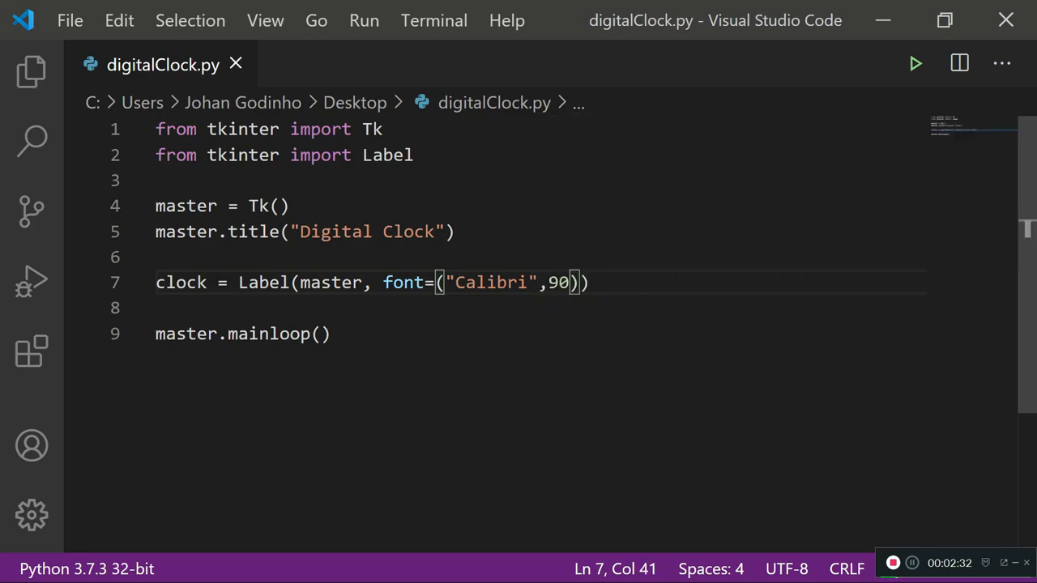
# Finish the label with bg="grey", fg="white", add clock.pack() and run the script
pyautogui.write(',bg="gre')
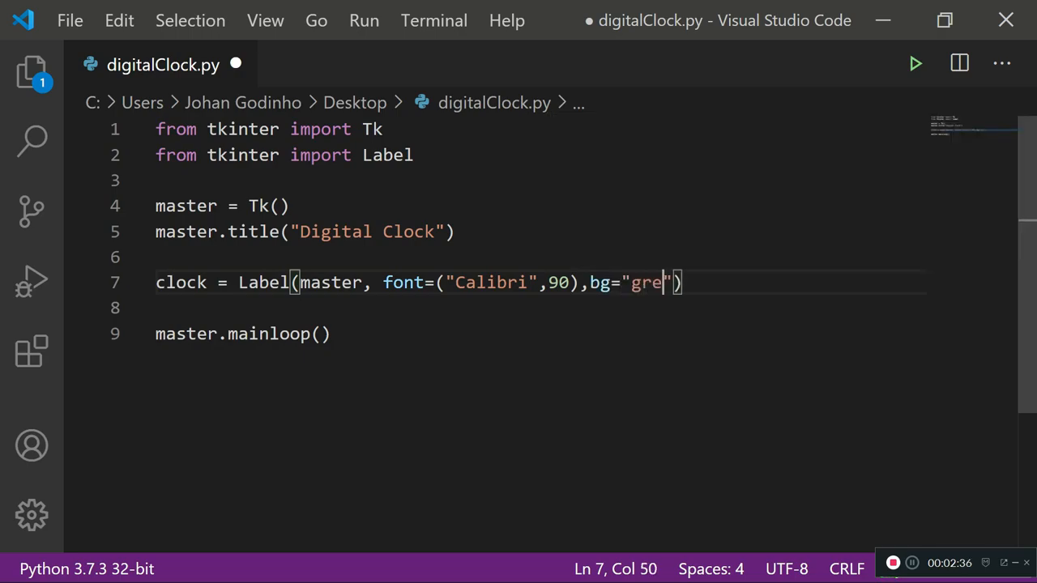
pyautogui.write('y')
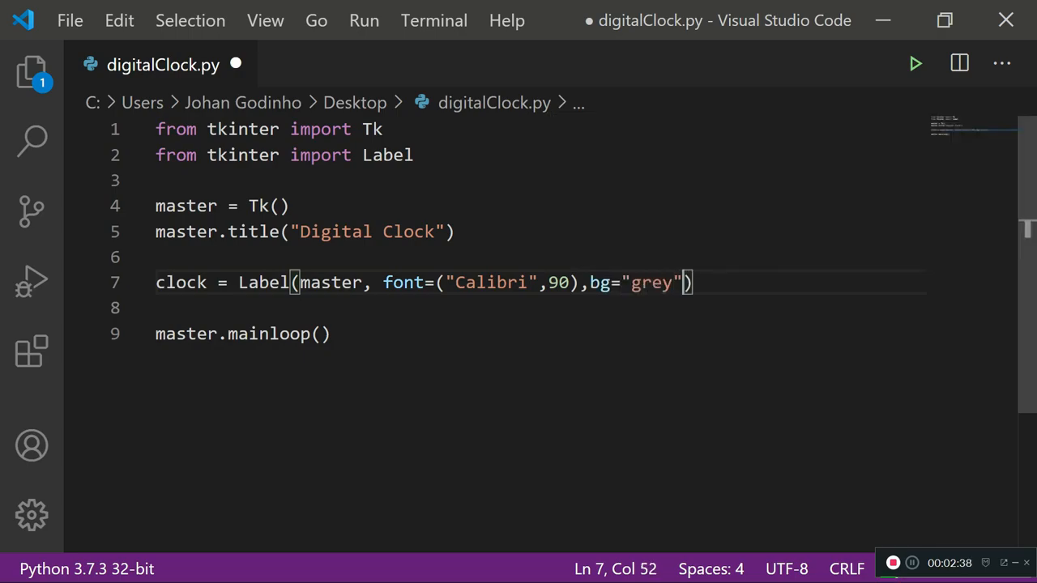
pyautogui.write(',fg=""')
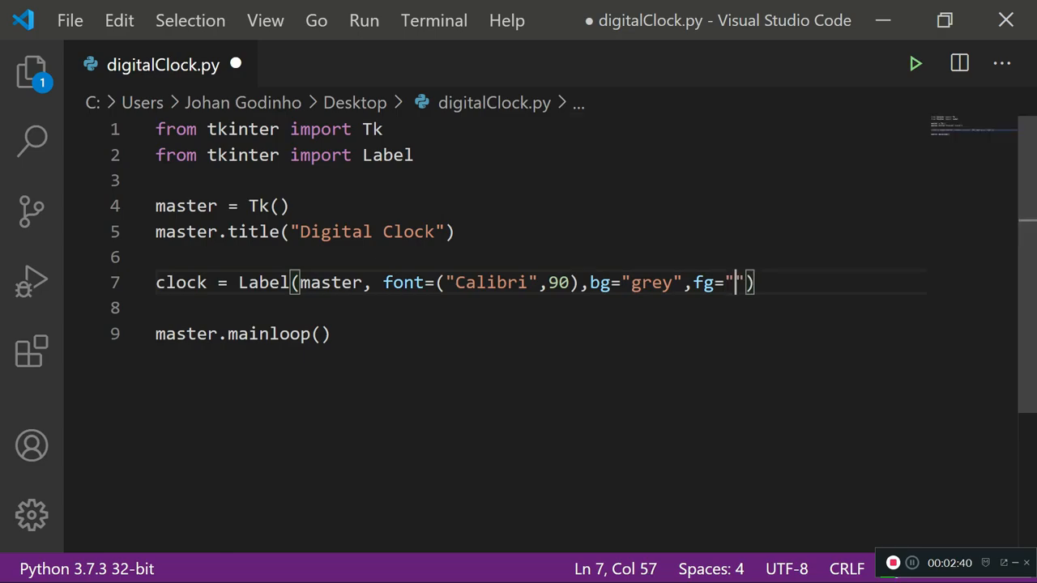
pyautogui.write('white')
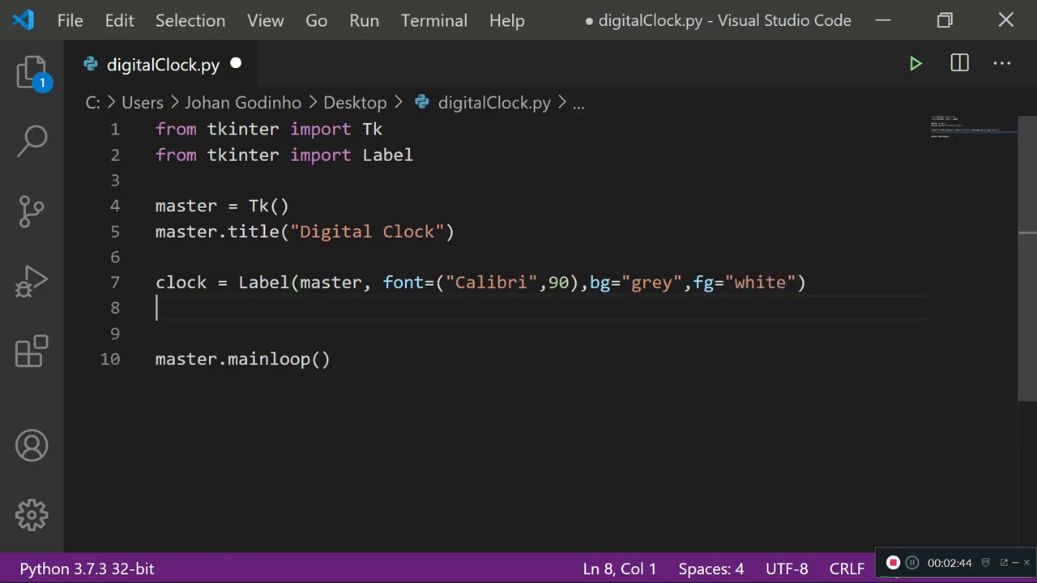
pyautogui.write('clock.pack()')
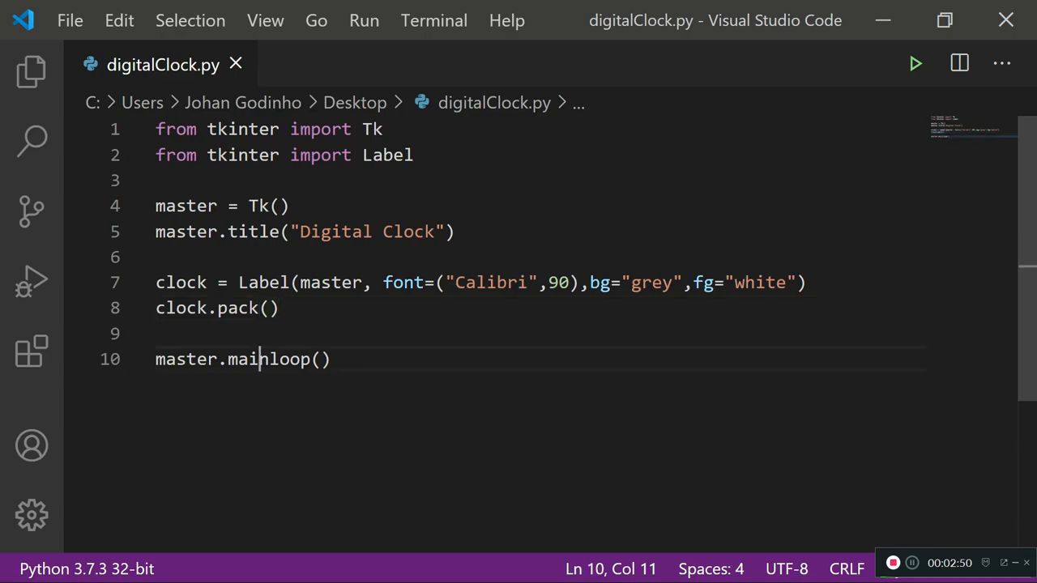
pyautogui.doubleClick(269, 360)
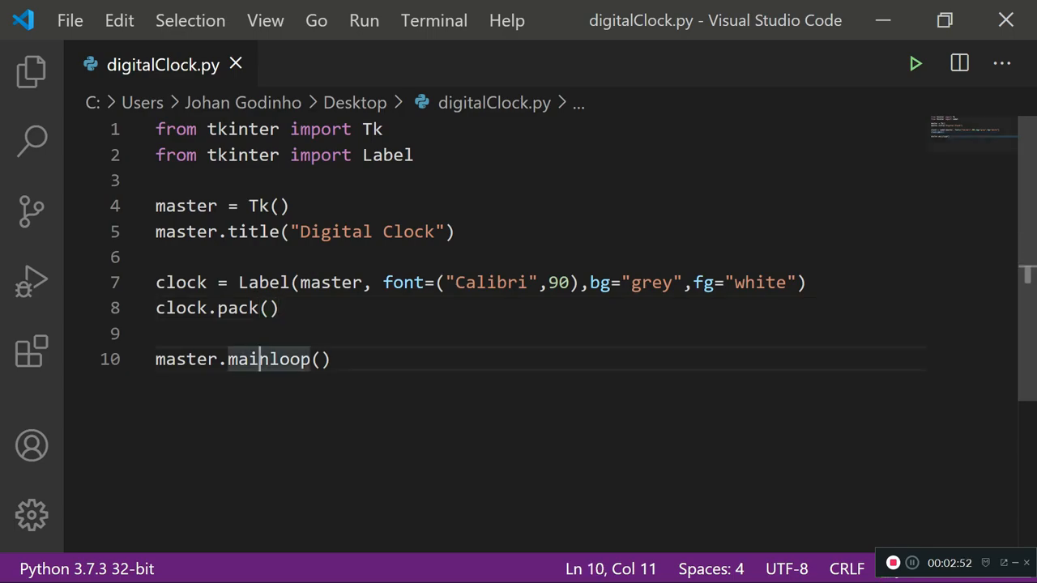
pyautogui.click(914, 63)
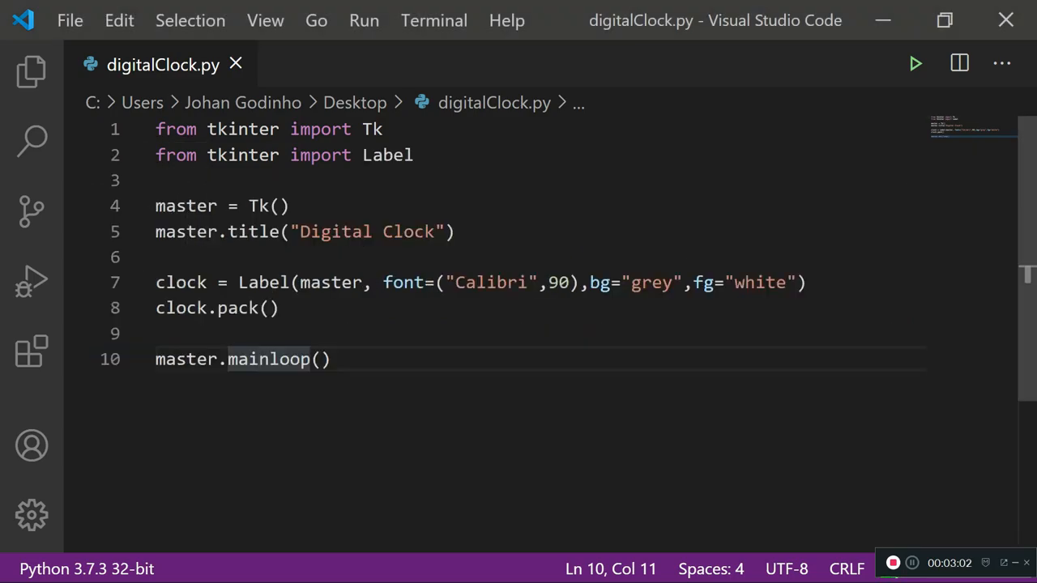
pyautogui.click(452, 231)
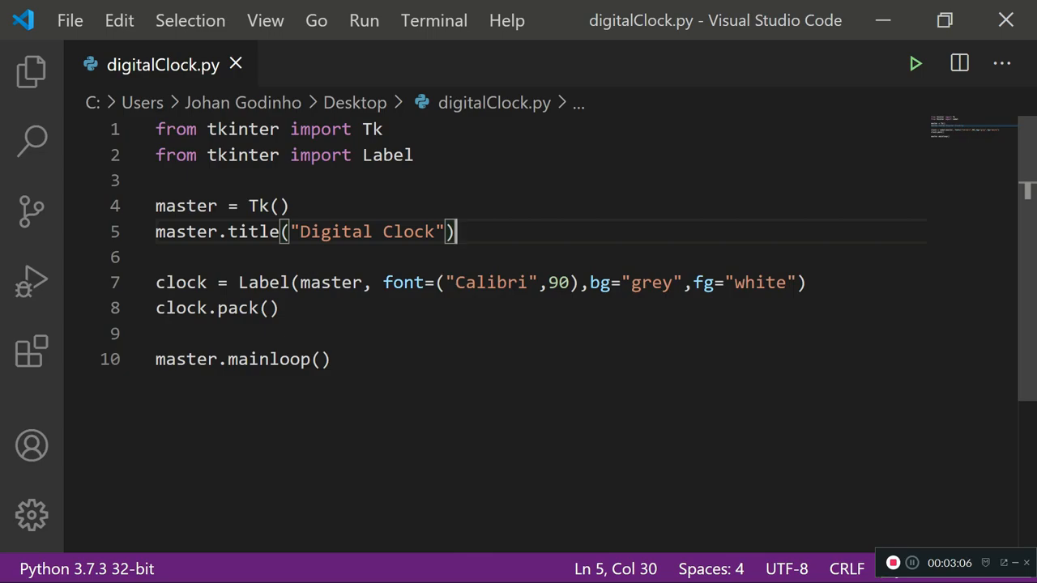
# Add an empty 'def get_time():' between the title line and the clock label, then save
pyautogui.press('Enter')
pyautogui.write('def')
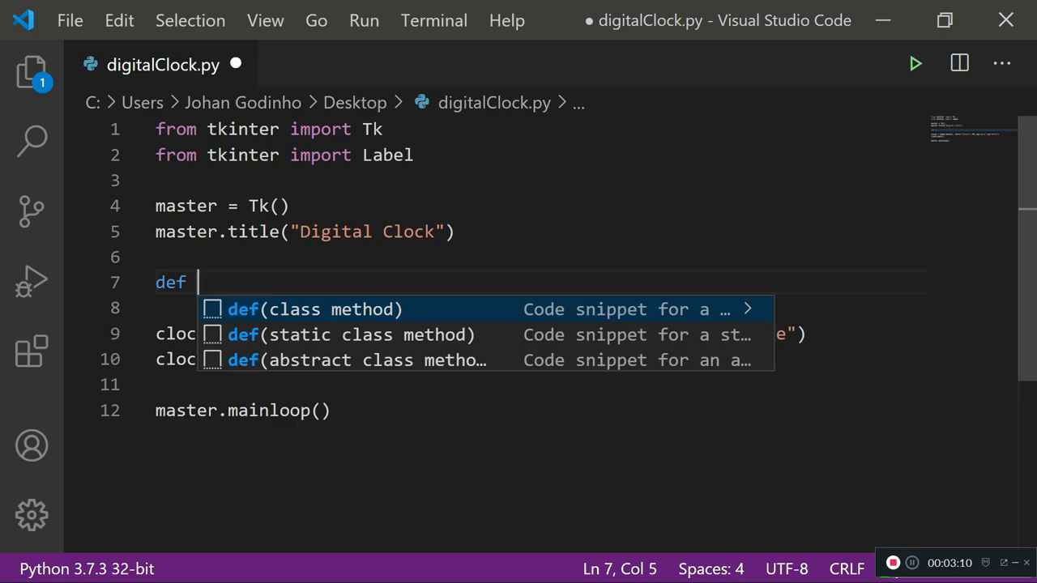
pyautogui.write('get_time')
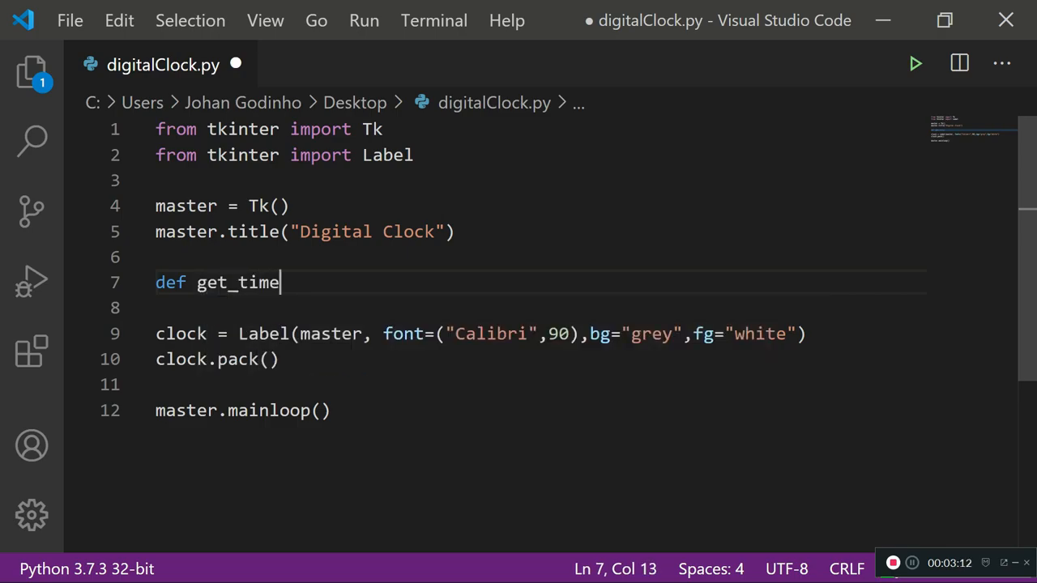
pyautogui.write('():')
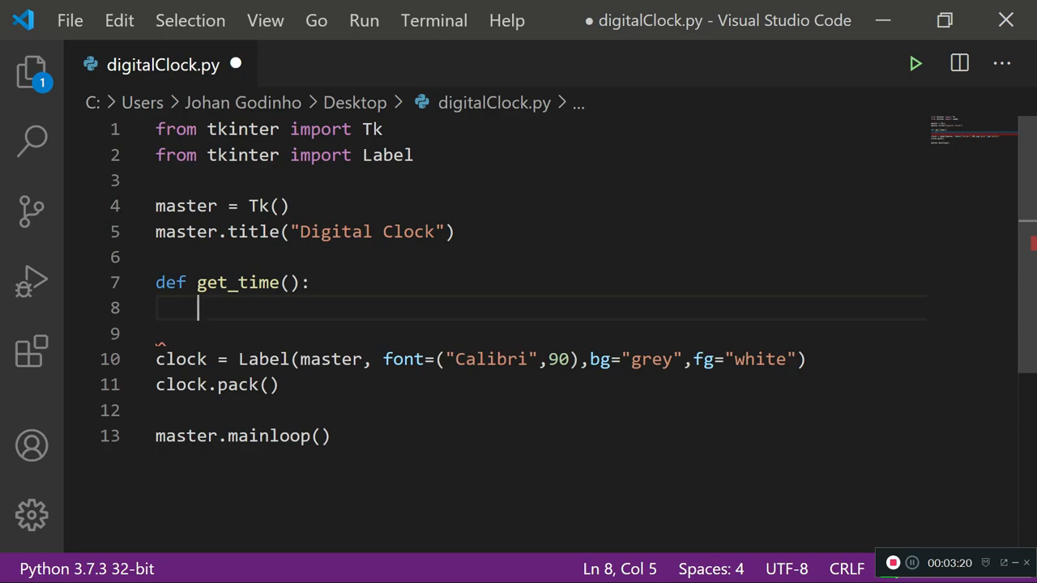
pyautogui.press('ctrl+s')
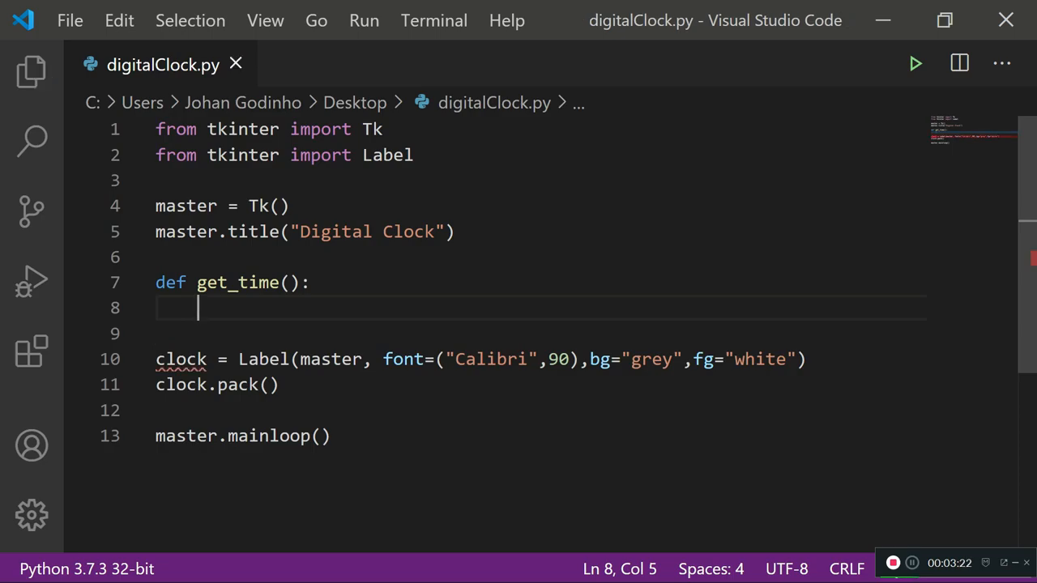
# Add 'import time' and 'import sys' beneath the tkinter imports and start timeVar = time
pyautogui.write('i')
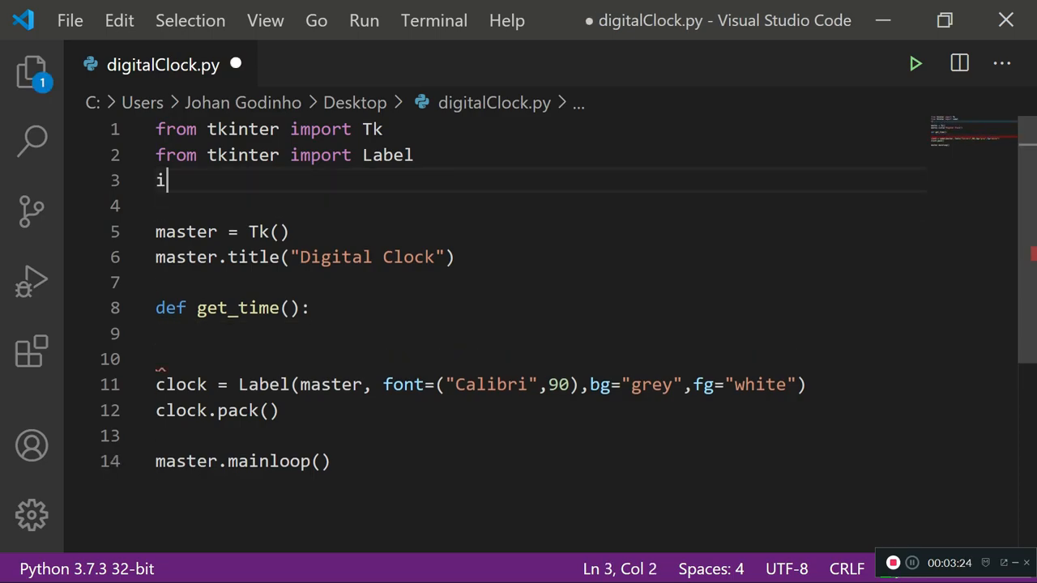
pyautogui.write('mport time')
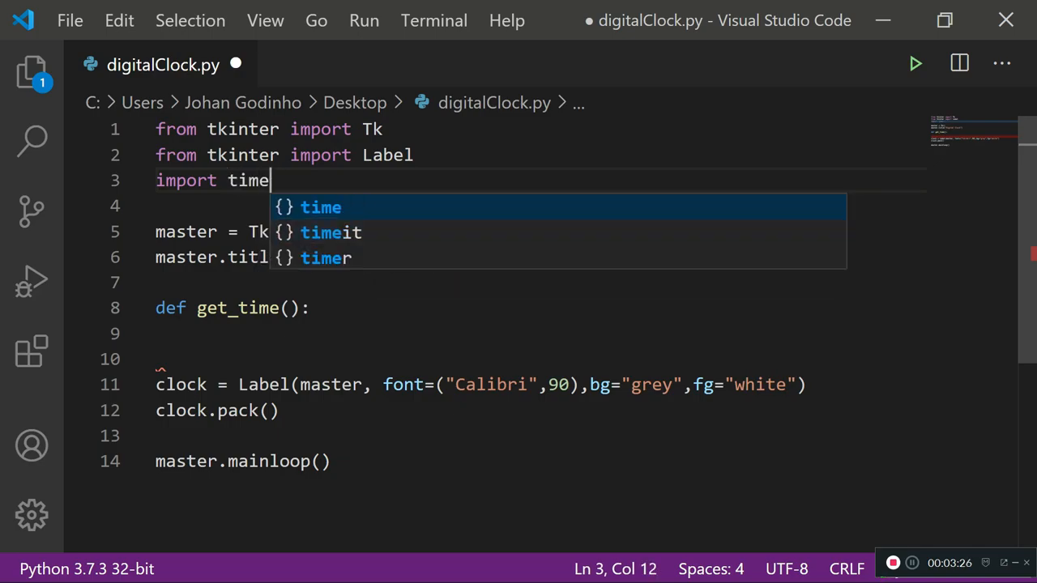
pyautogui.press('Enter')
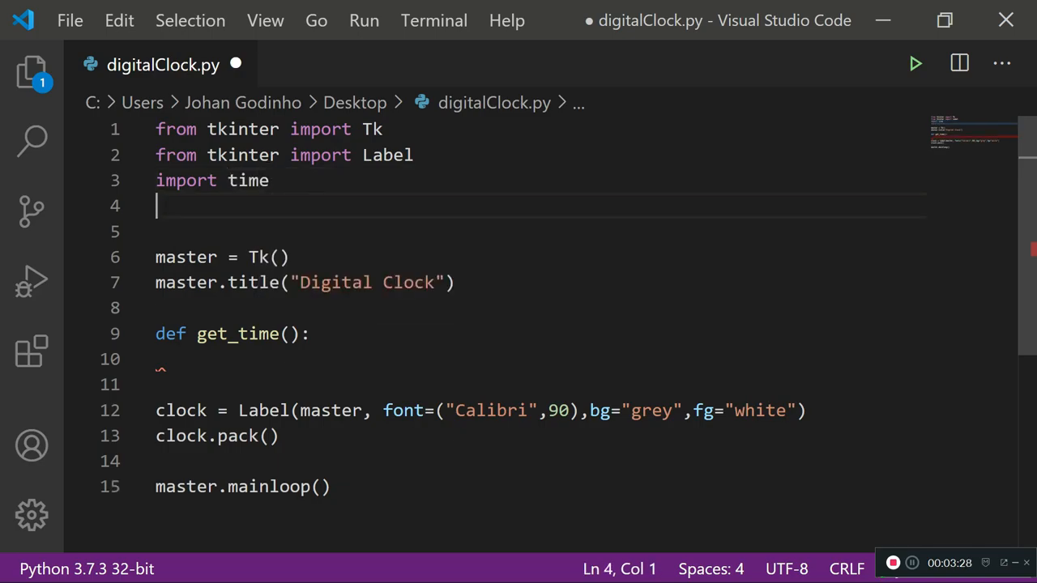
pyautogui.write('import sys')
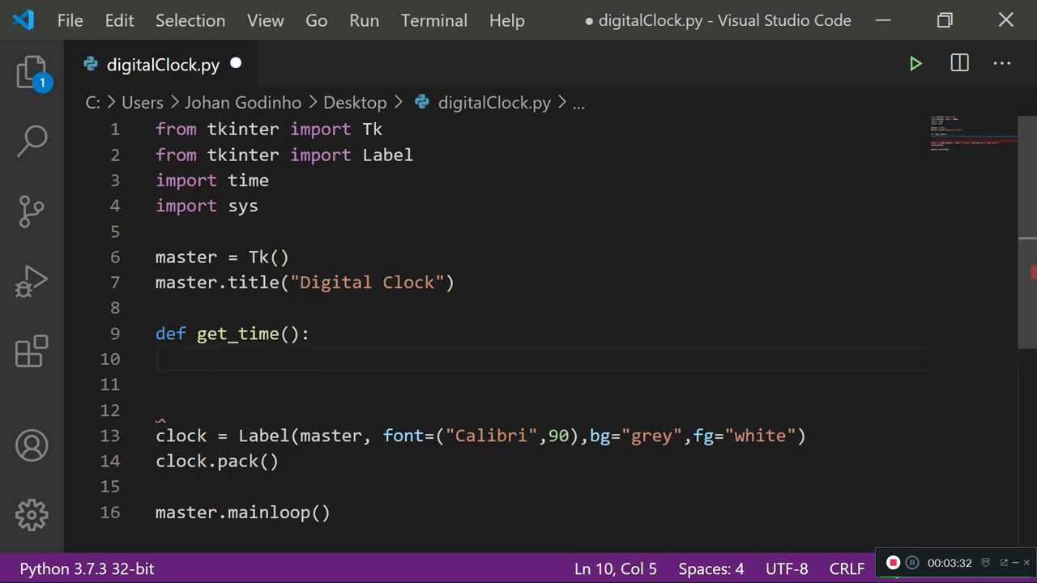
pyautogui.write('timeVar = time.strftime')
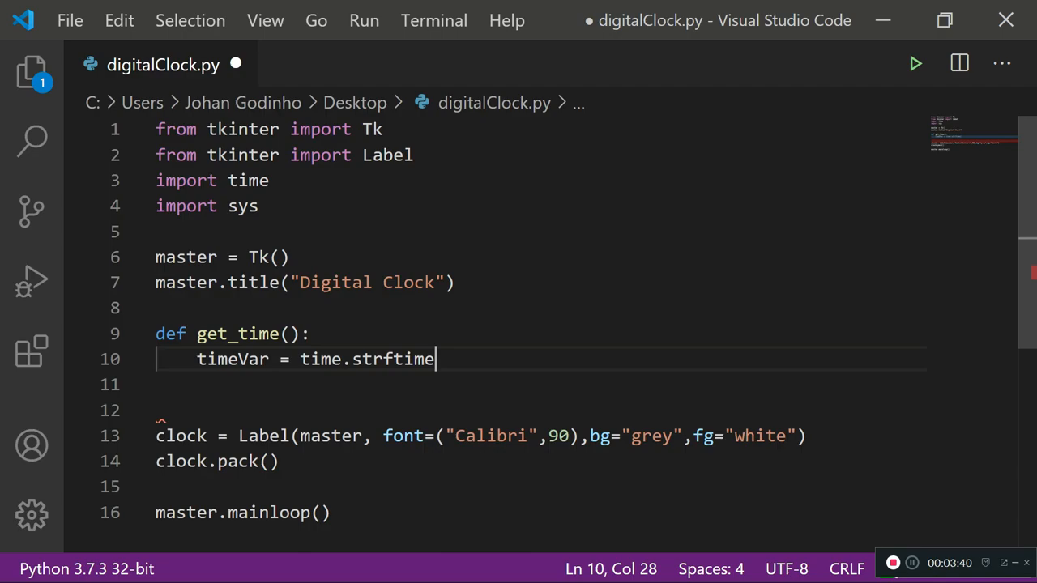
# Complete timeVar = time.strftime("%I:%M:%S %p") inside get_time
pyautogui.write('(')
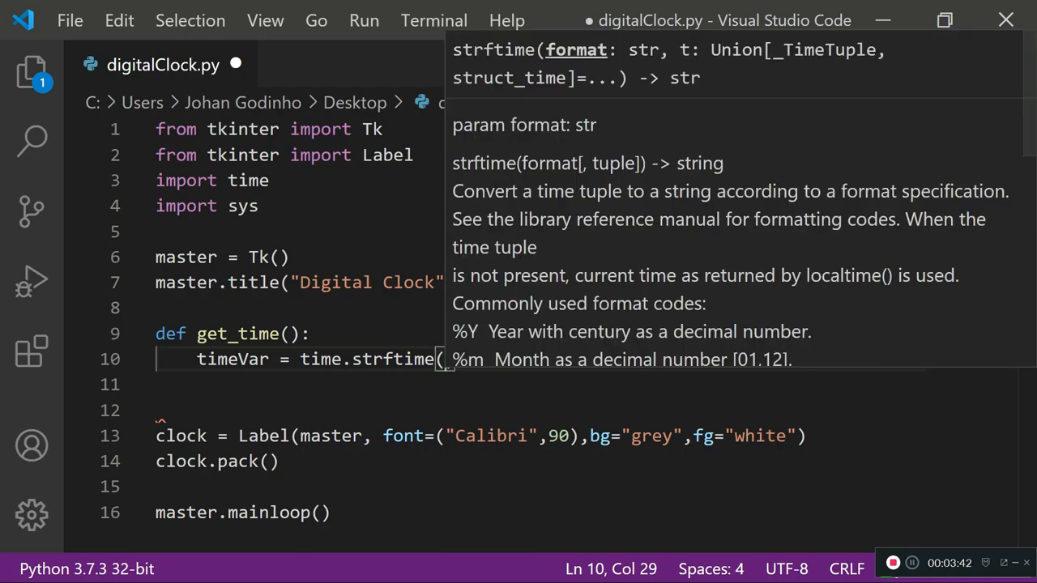
pyautogui.press('Escape')
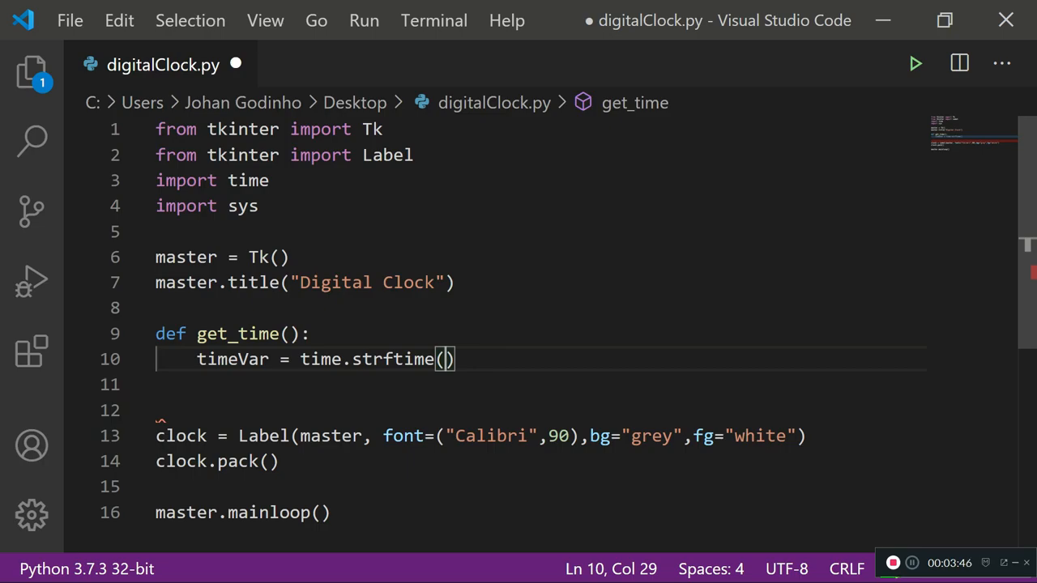
pyautogui.write('""')
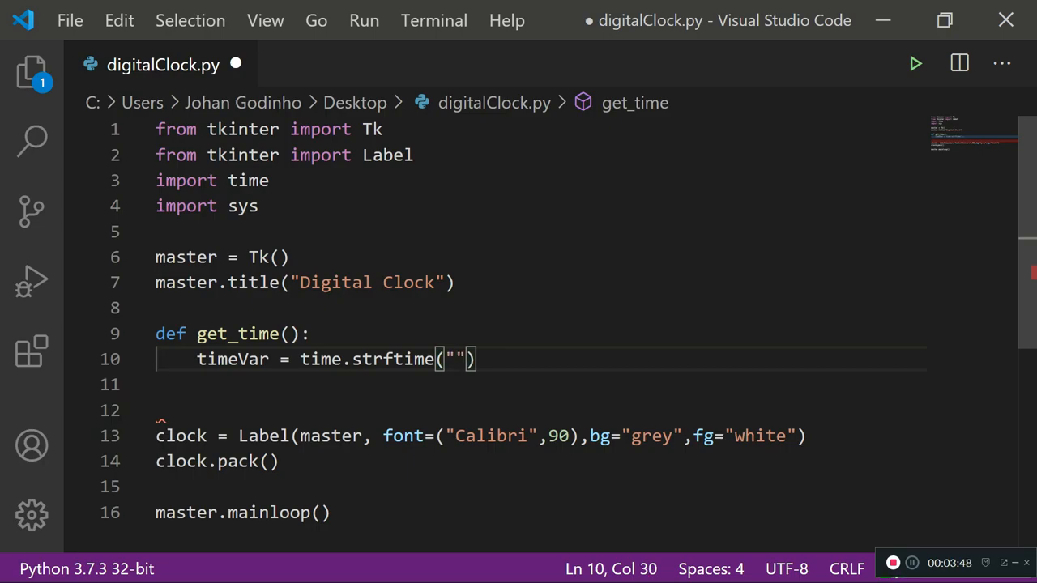
pyautogui.write('%')
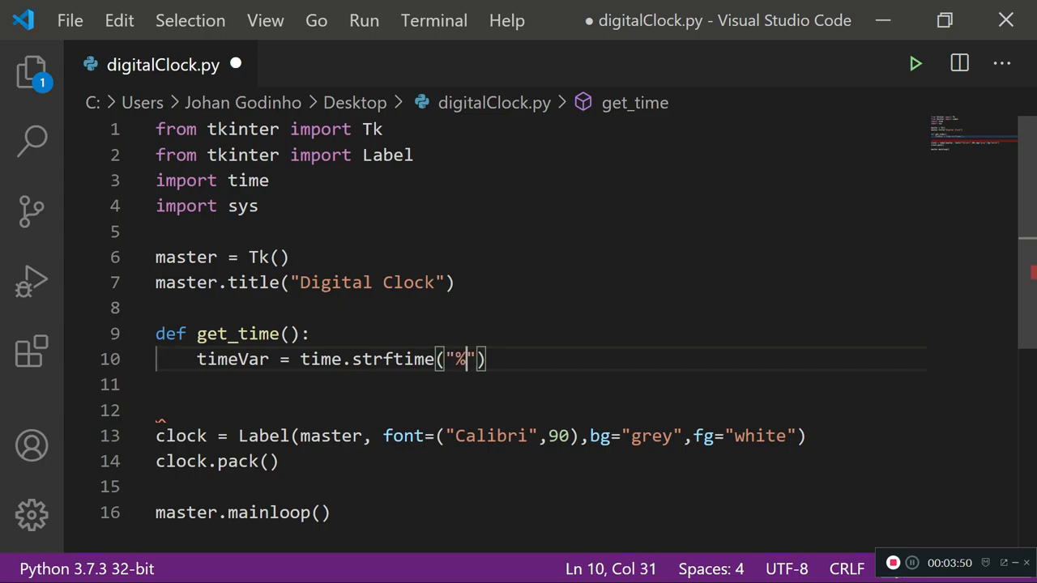
pyautogui.write('I:')
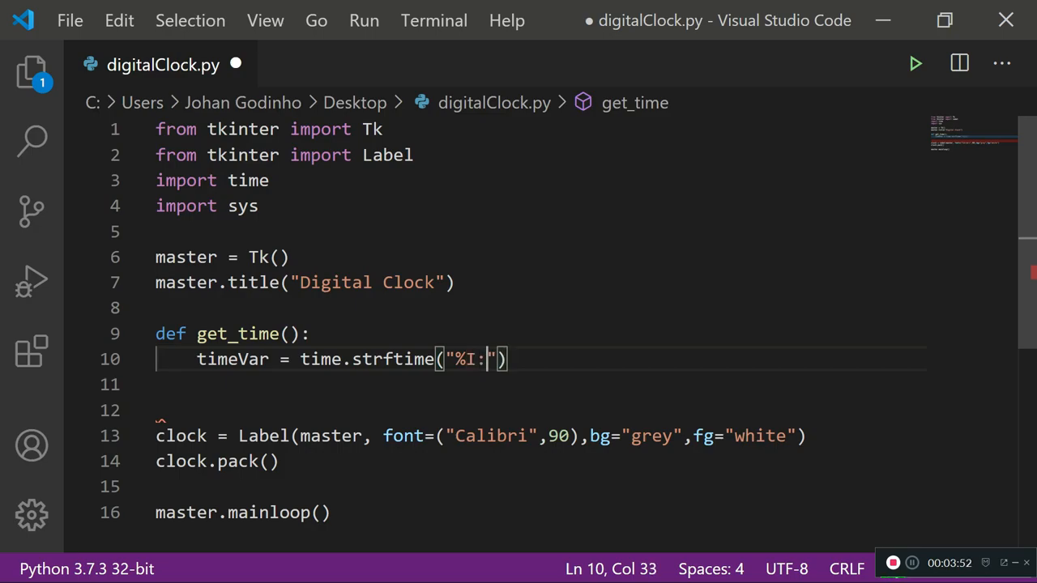
pyautogui.write('%')
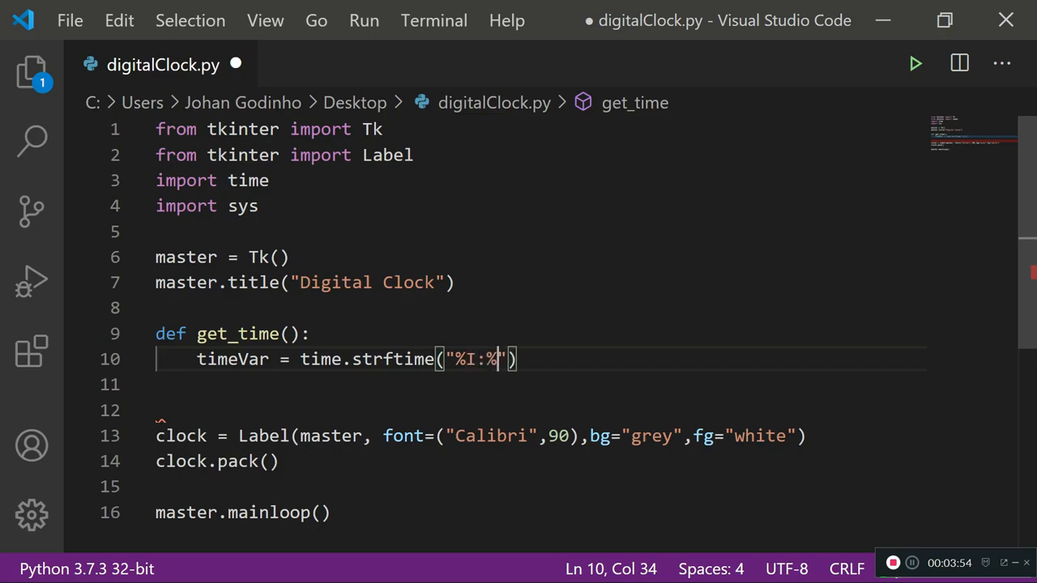
pyautogui.write('M:')
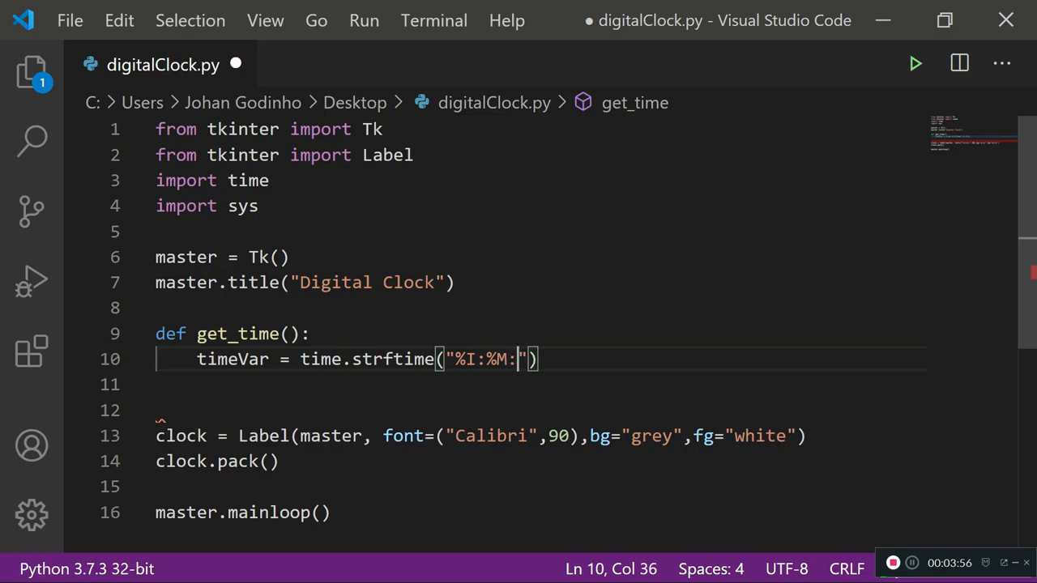
pyautogui.write('%')
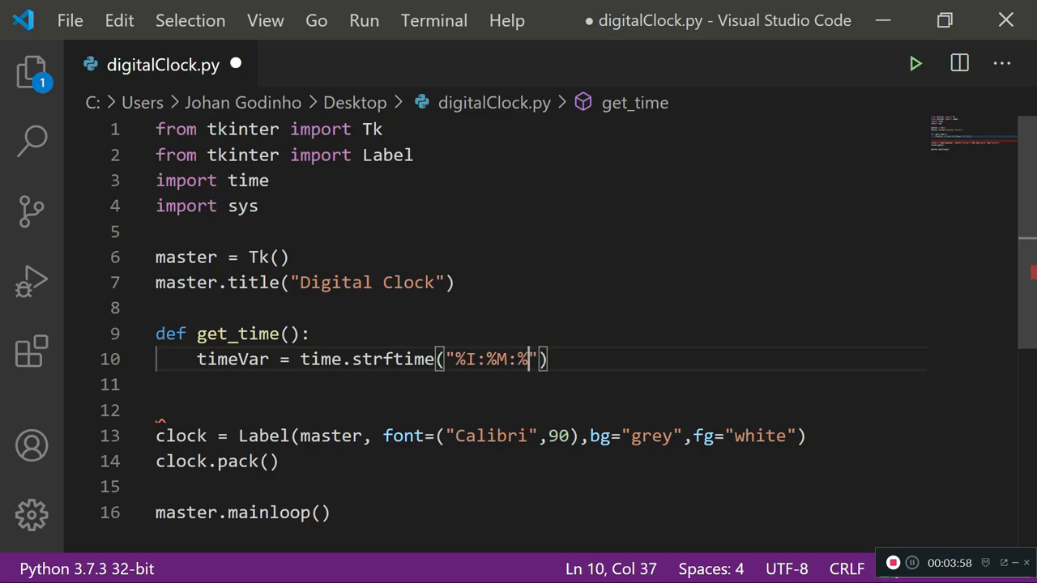
pyautogui.write('S %p')
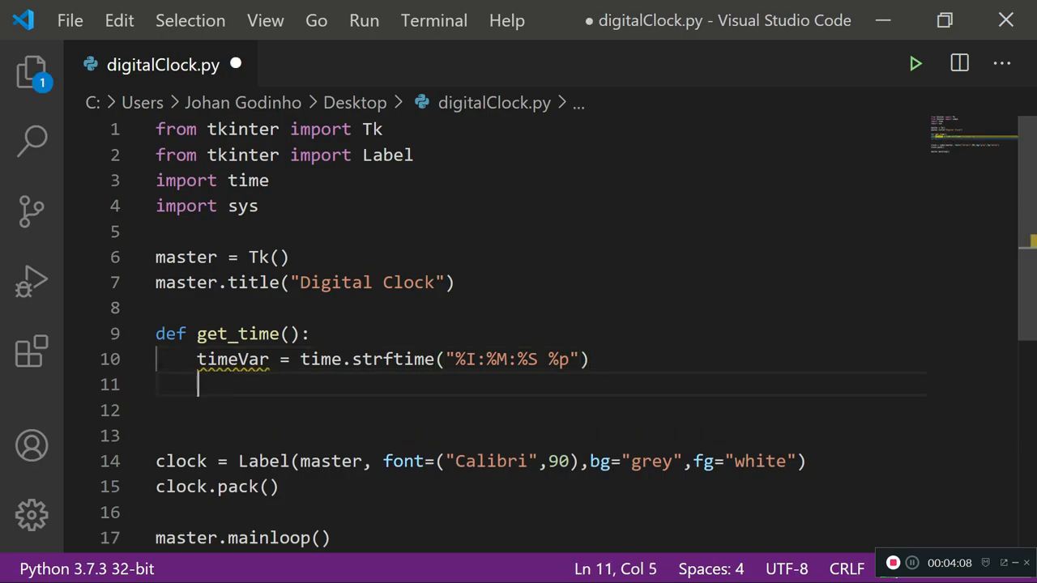
# Add clock.config(text=timeVar) in get_time and begin the clock.after call
pyautogui.write('clock.')
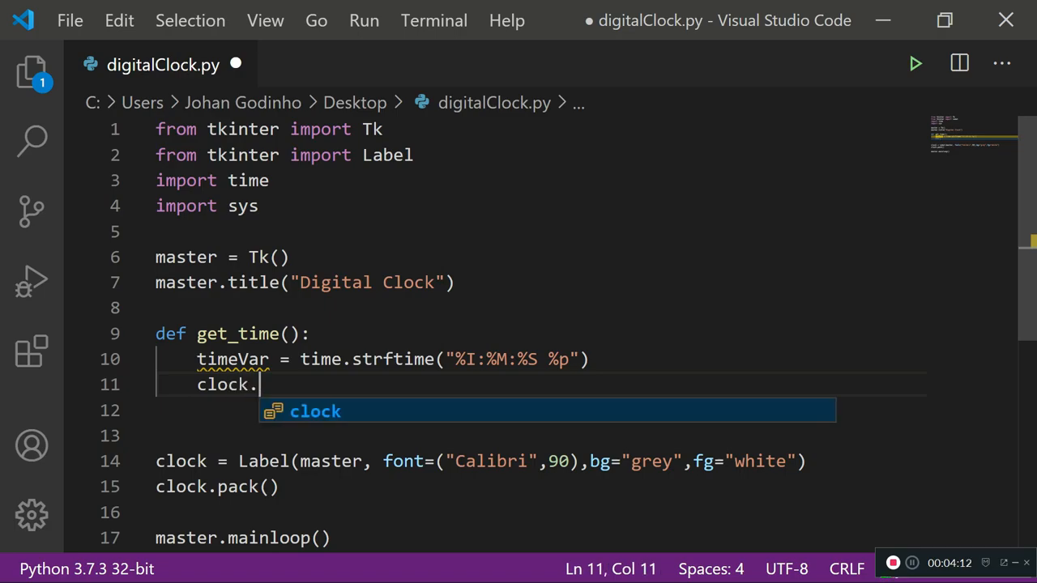
pyautogui.write('config')
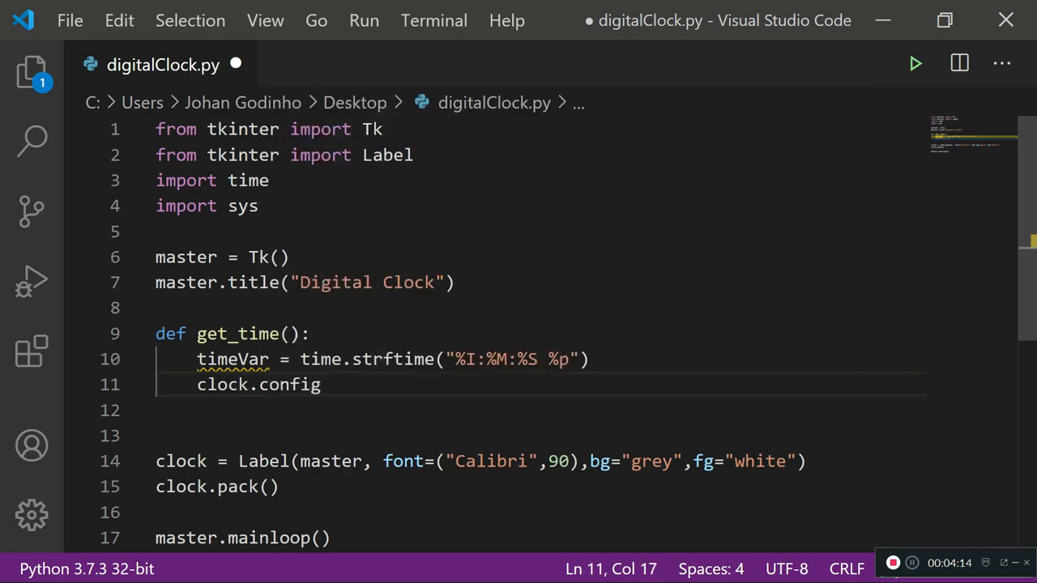
pyautogui.write('(text=timeVar')
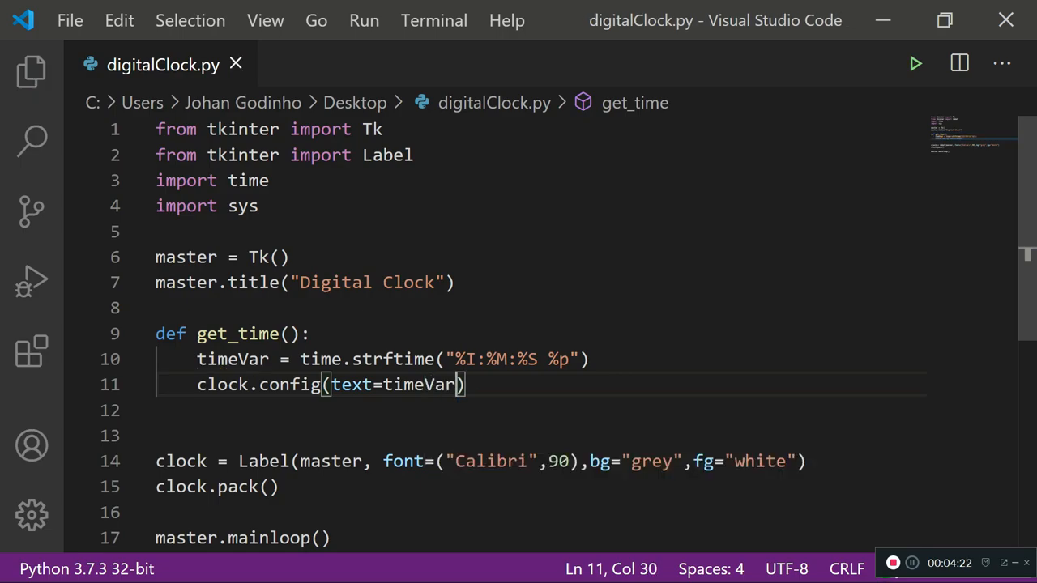
pyautogui.press('Right')
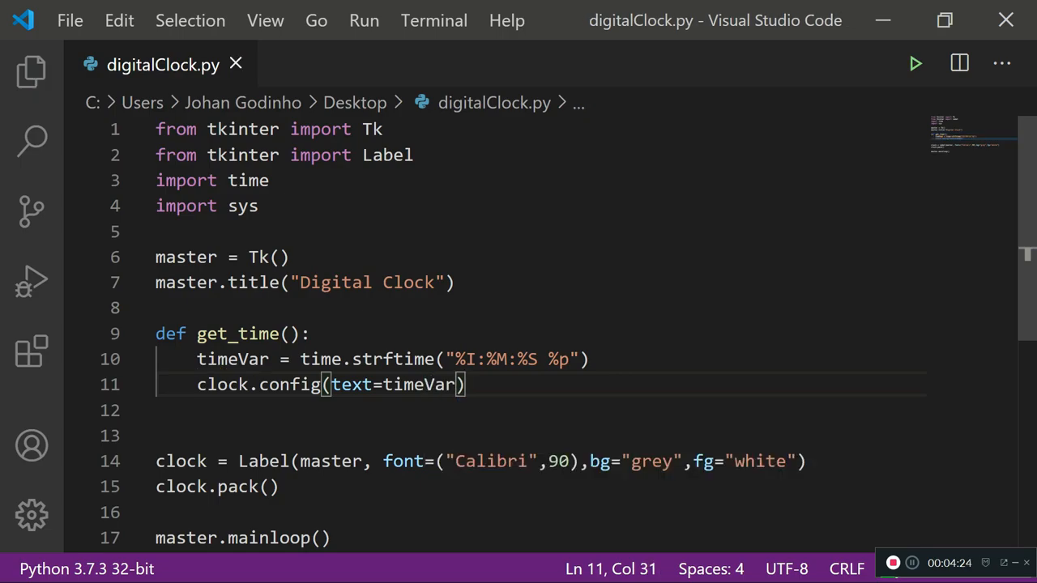
pyautogui.write('clock.after(')
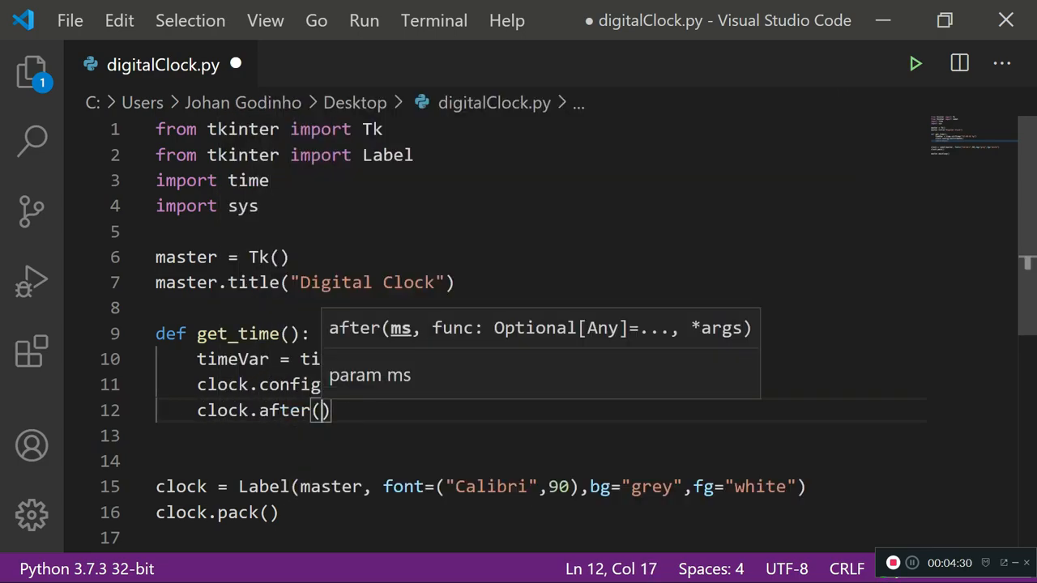
# Complete the call clock.after(200,get_time) so get_time reschedules itself, then save the file
pyautogui.write('200')
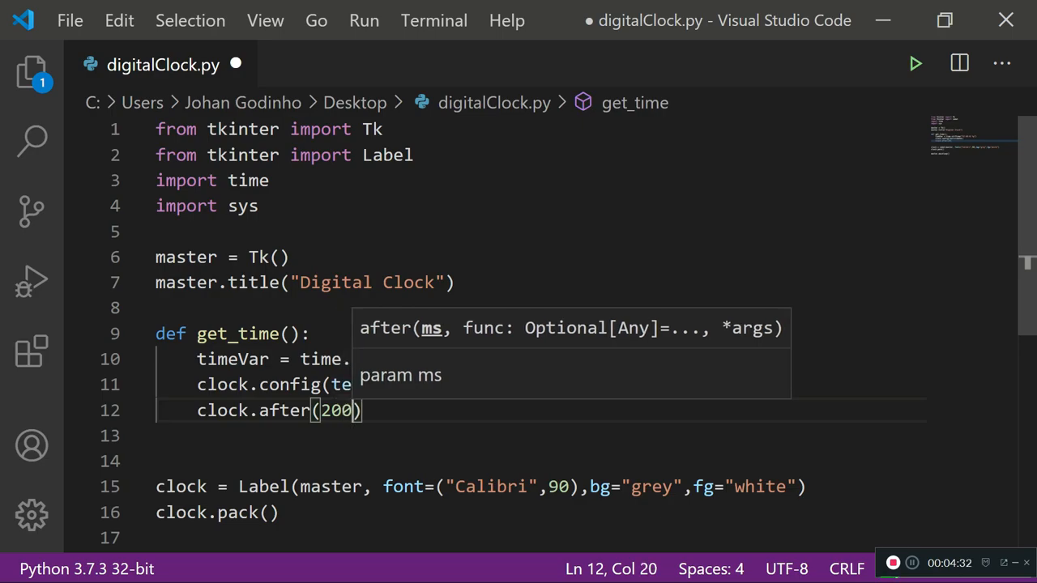
pyautogui.write(',g')
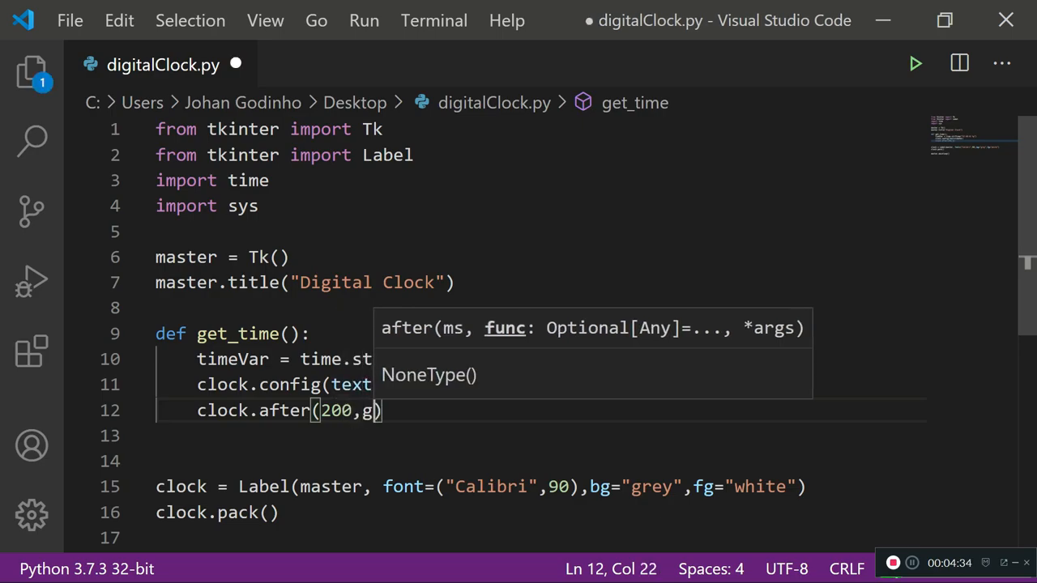
pyautogui.write('et_time')
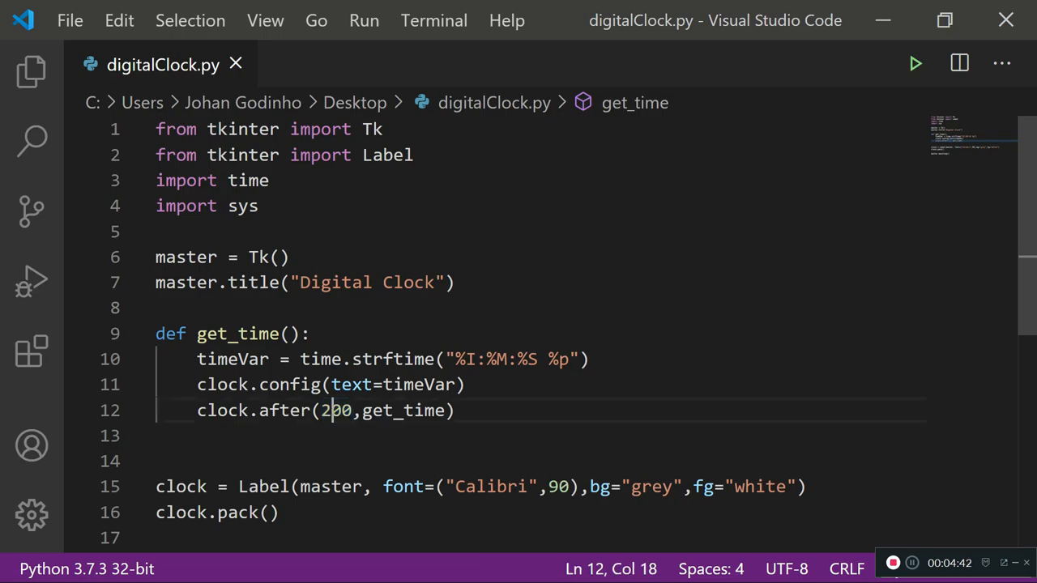
pyautogui.doubleClick(397, 412)
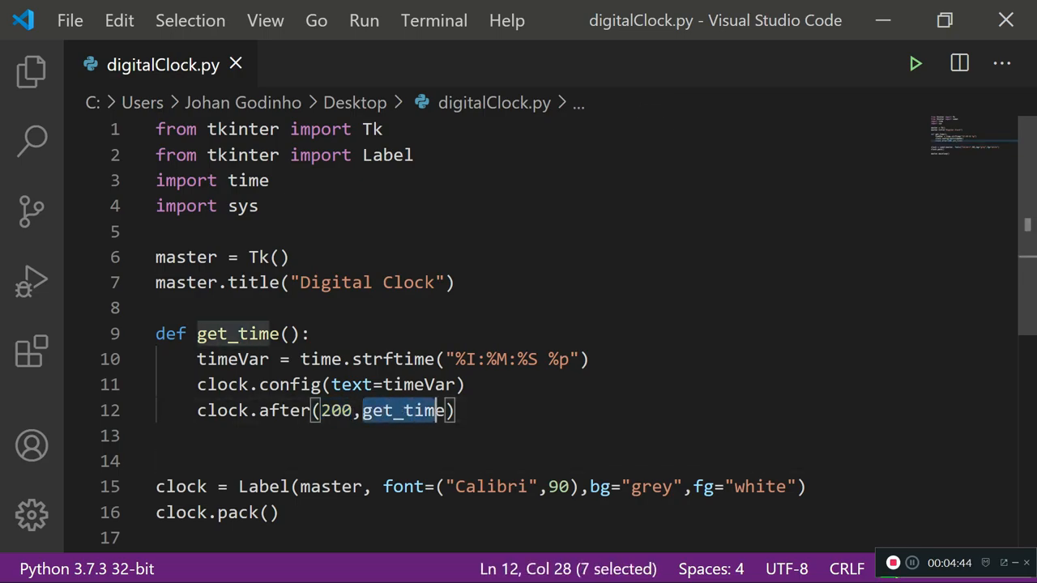
pyautogui.click(455, 412)
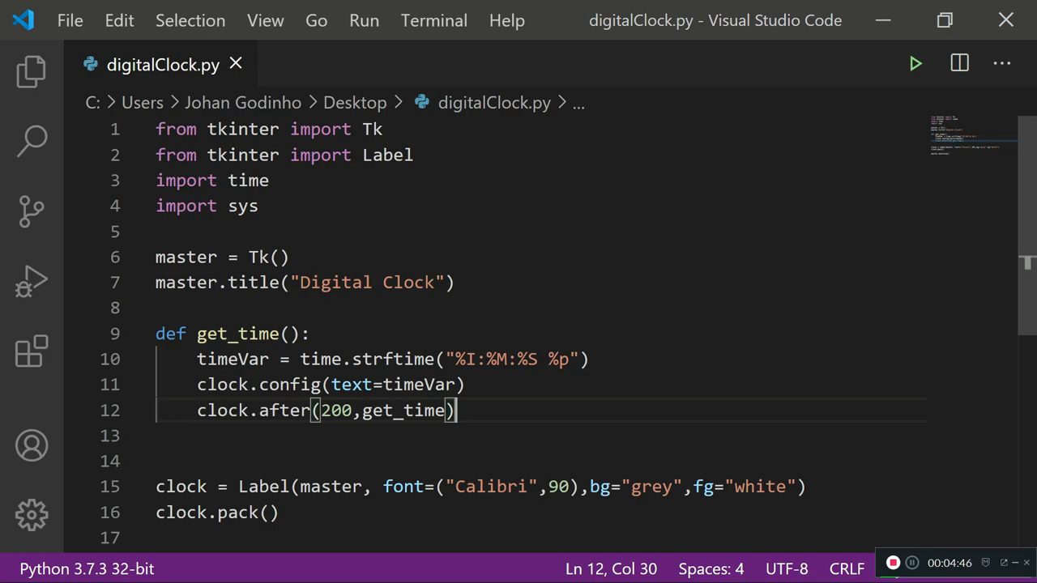
pyautogui.click(462, 384)
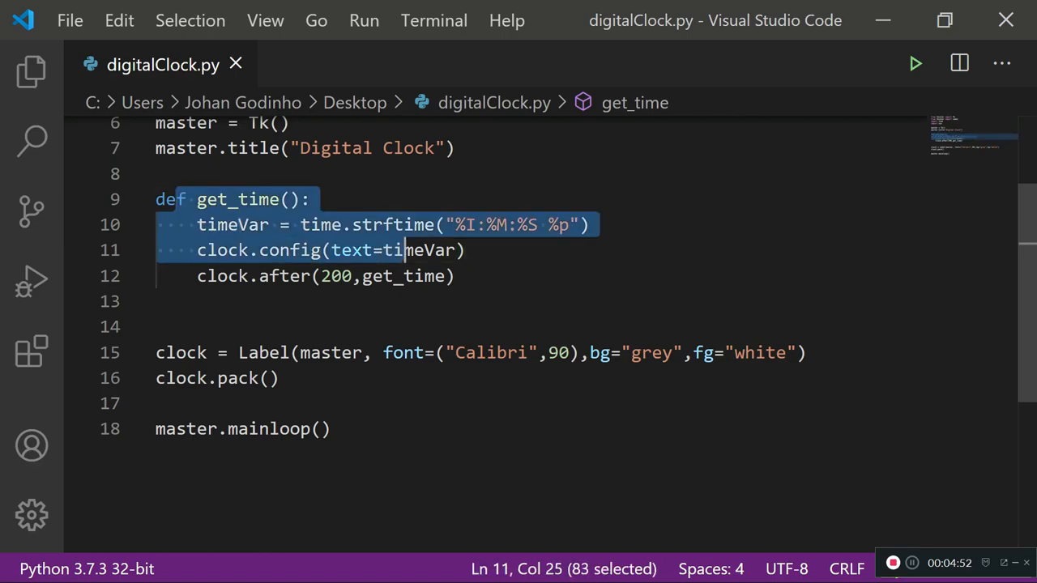
pyautogui.click(269, 377)
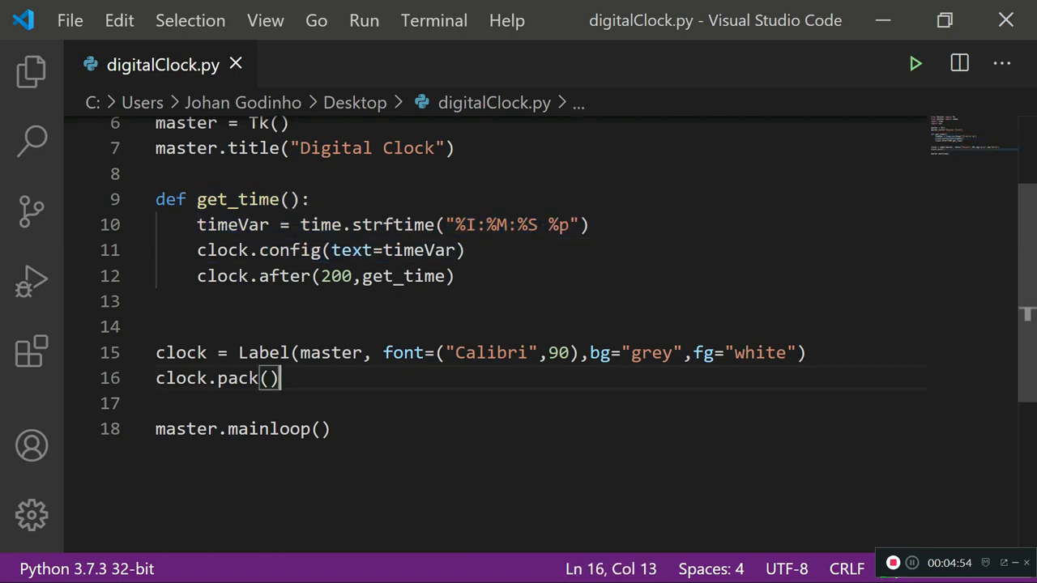
# Add a get_time() call above master.mainloop(), save, and run the script
pyautogui.press('Enter')
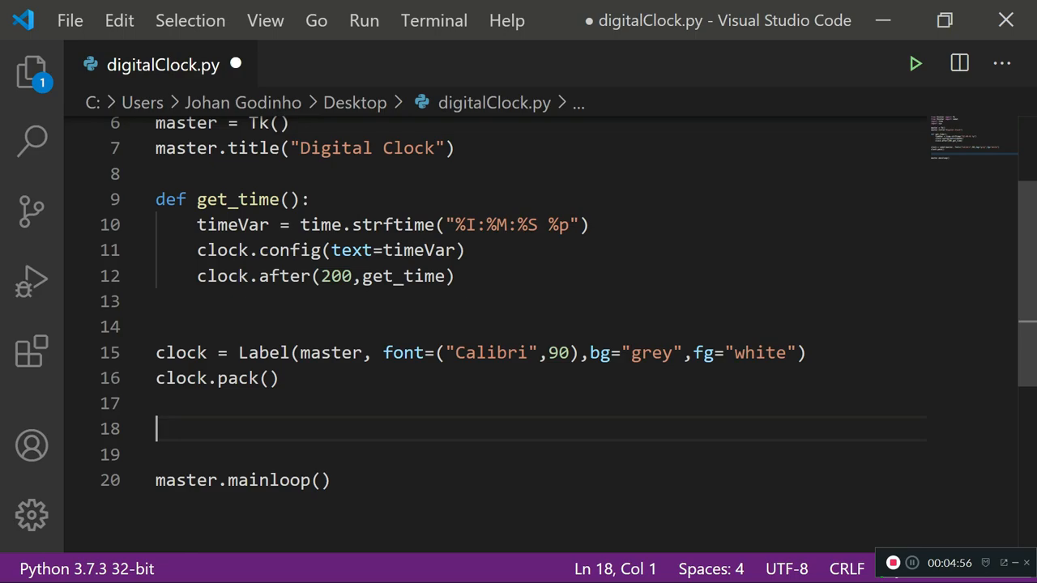
pyautogui.write('get_time')
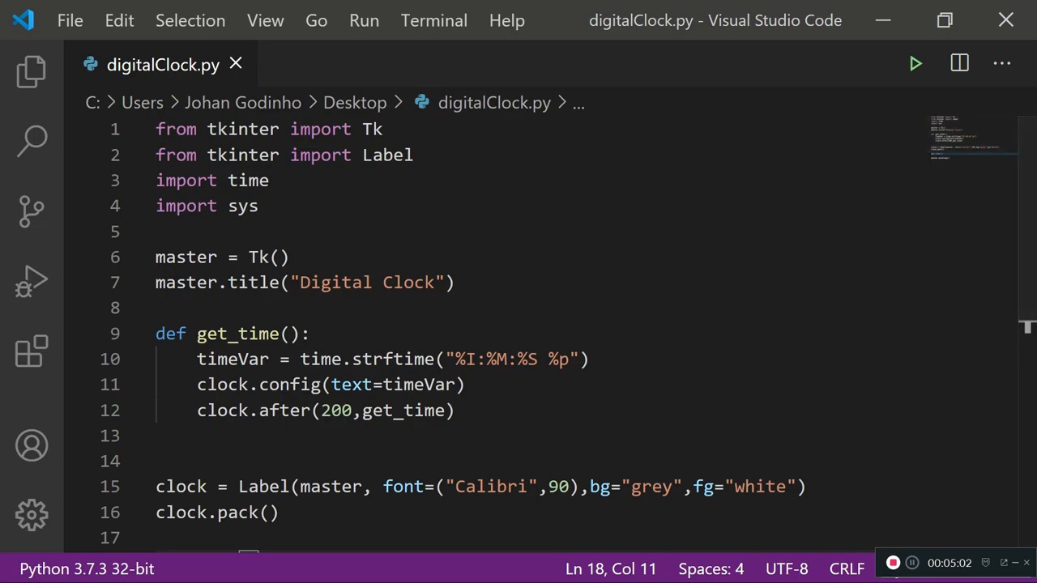
pyautogui.click(915, 63)
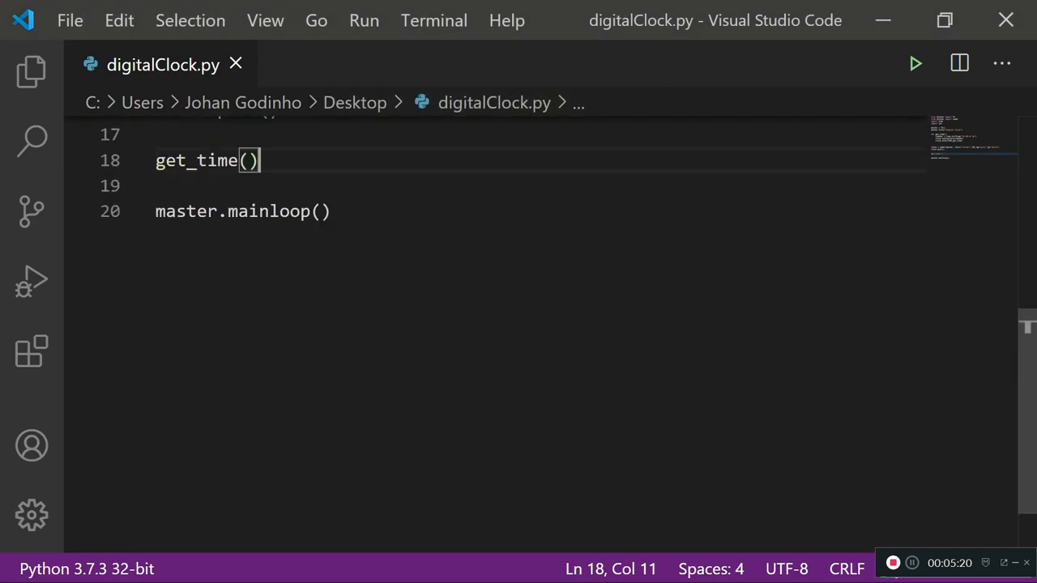
# Change the clock label's background from grey to black and run the script to check it
pyautogui.doubleClick(652, 286)
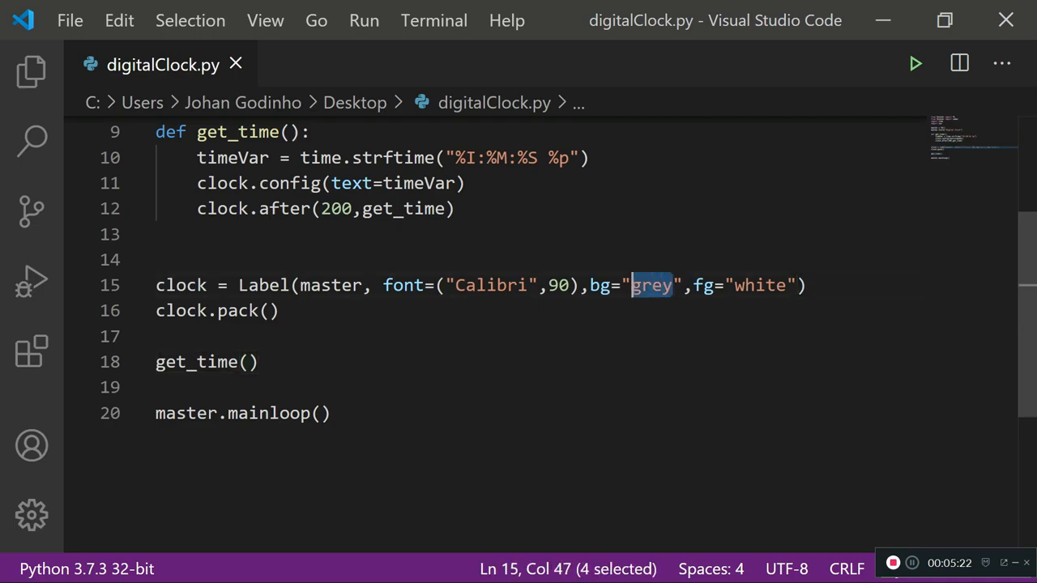
pyautogui.write('black')
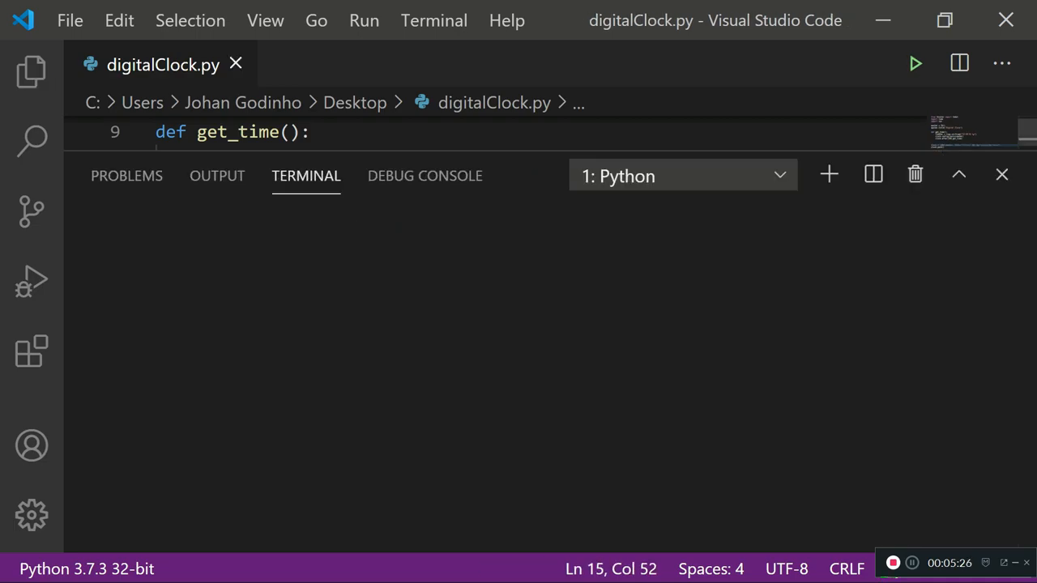
pyautogui.click(914, 63)
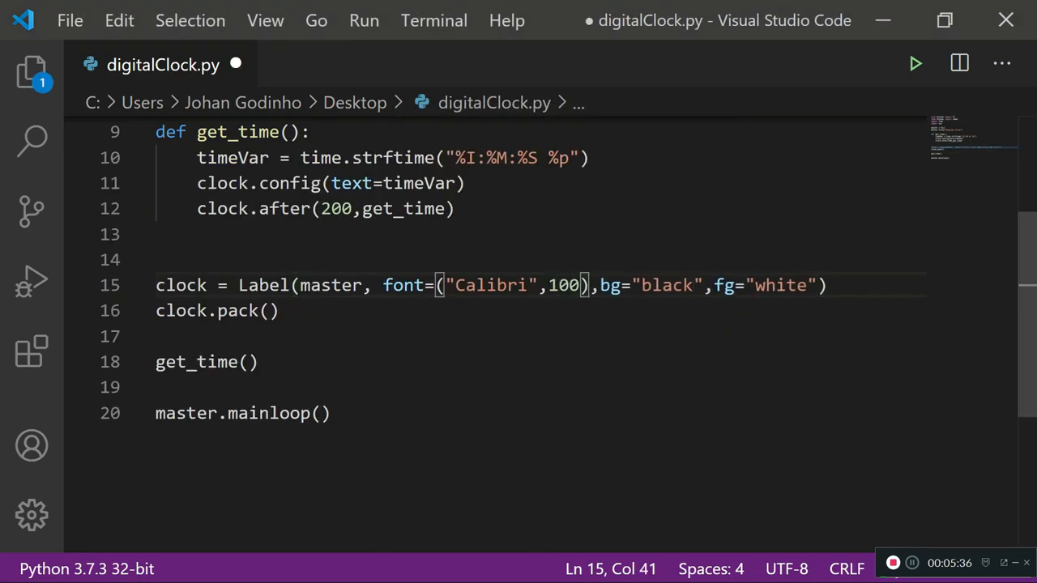
pyautogui.click(914, 63)
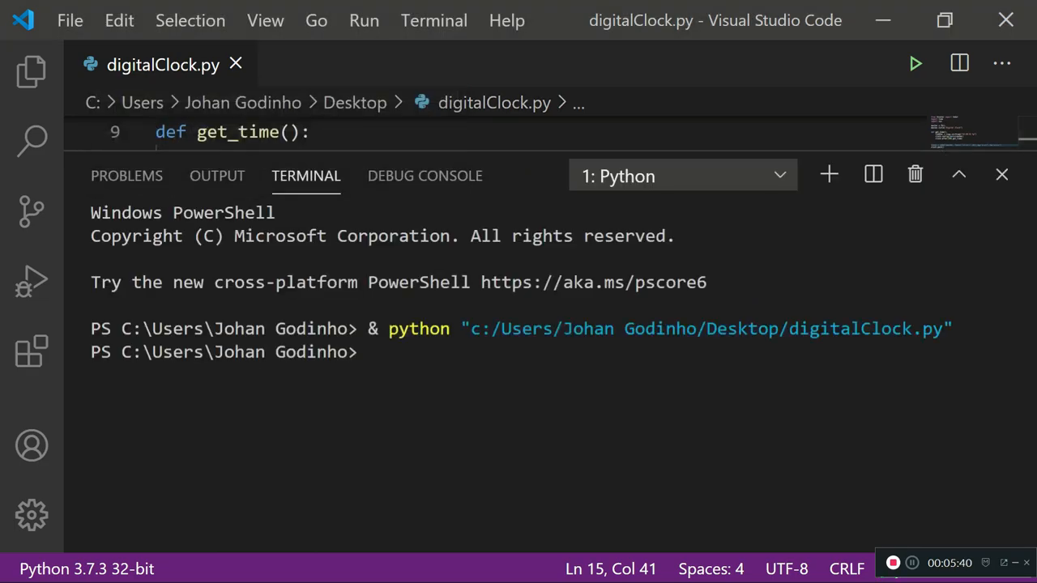
# Replace the label font Calibri with Arial, keeping size 100, and rerun the script
pyautogui.click(1001, 175)
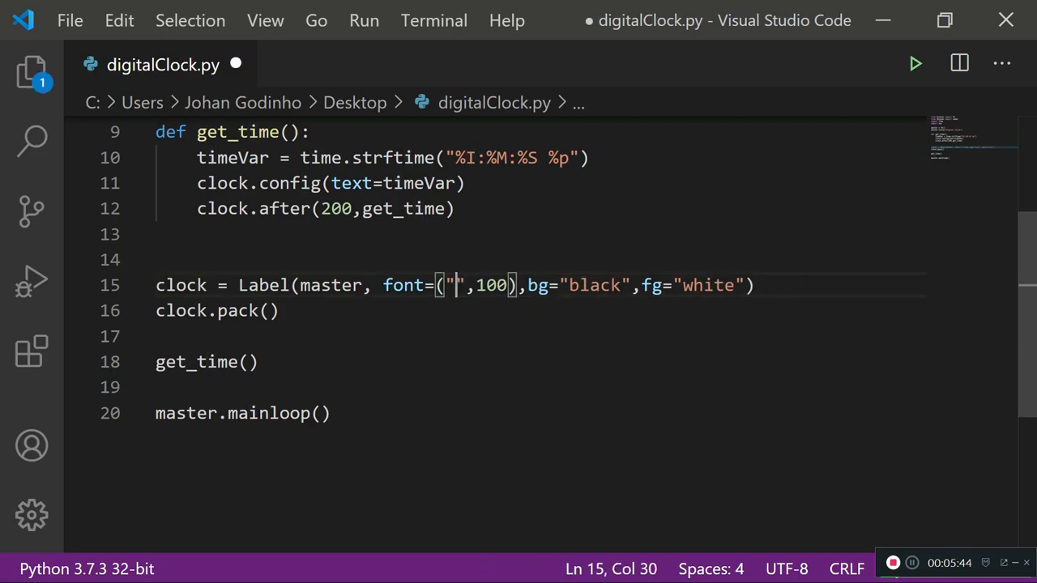
pyautogui.write('Arial')
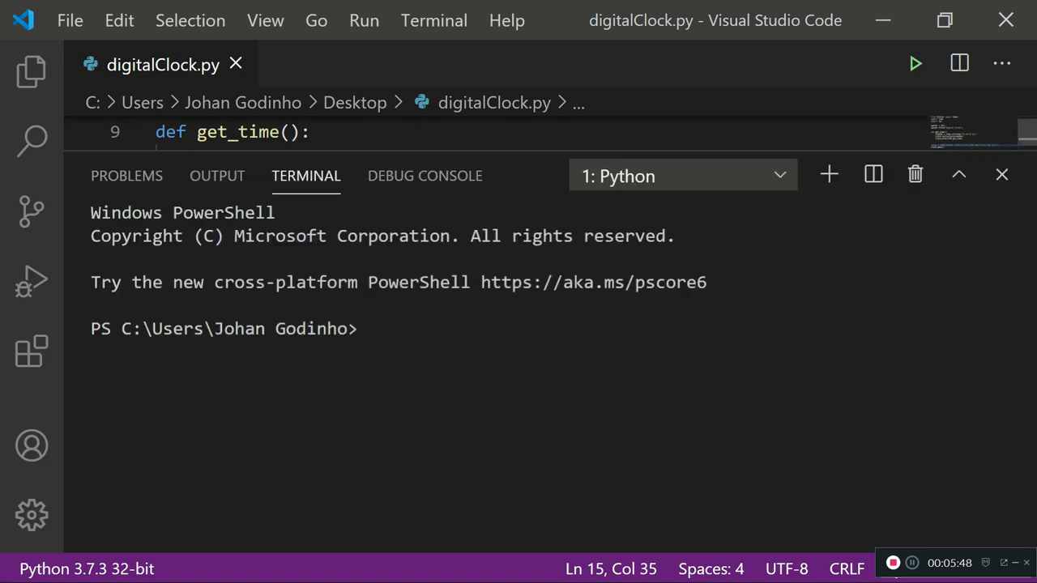
pyautogui.click(914, 63)
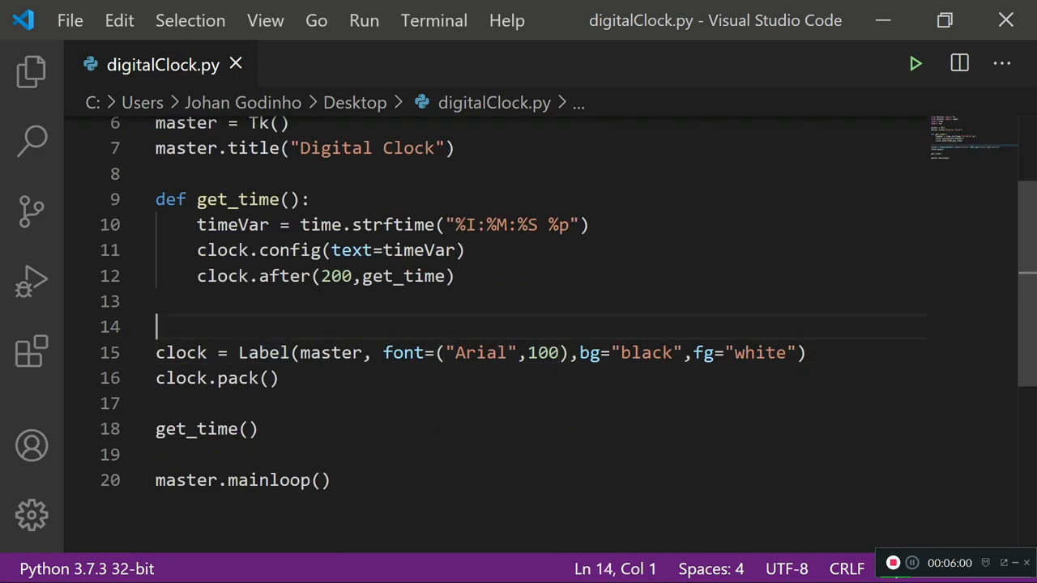
# Start a new Label(master,font=("Arial",30),text= line above the clock label
pyautogui.press('Enter')
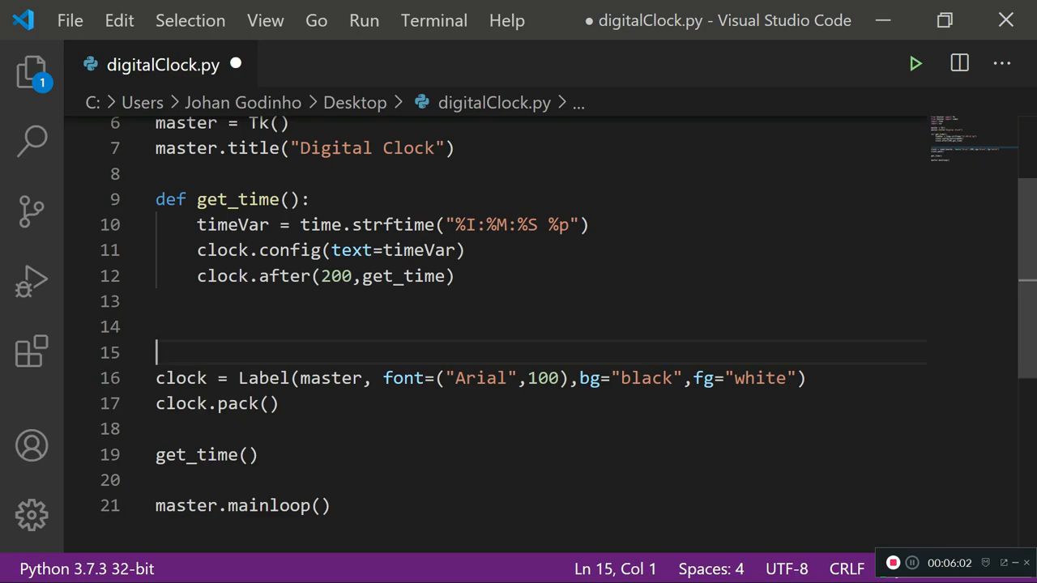
pyautogui.write('Label(master,font=("')
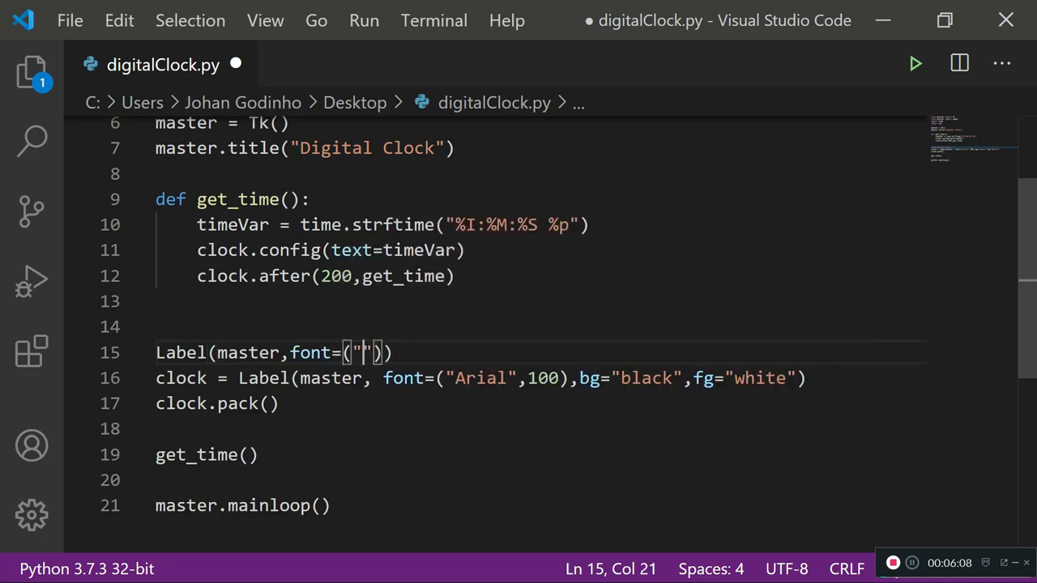
pyautogui.write('Arial')
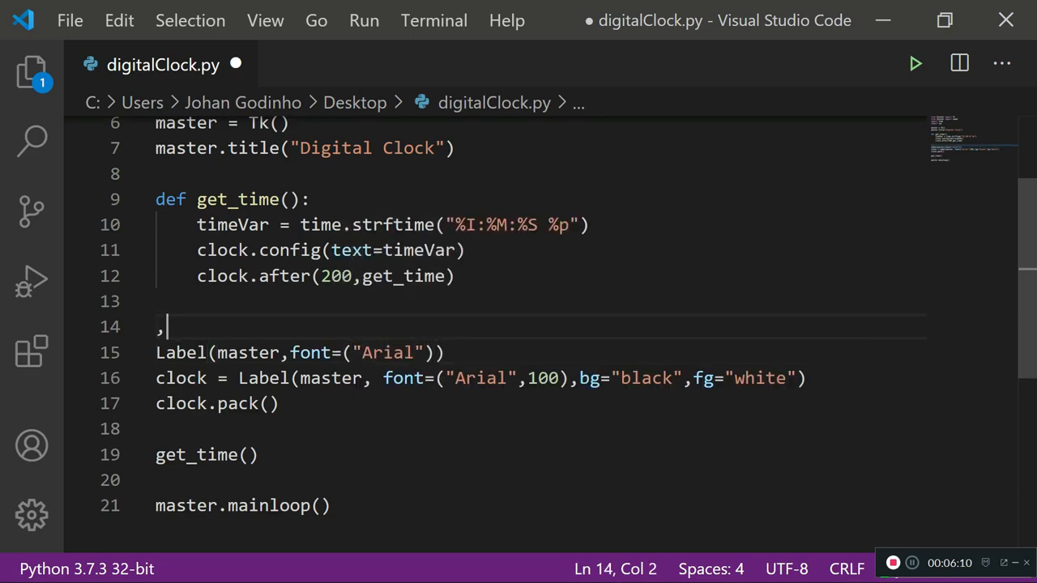
pyautogui.press('Backspace')
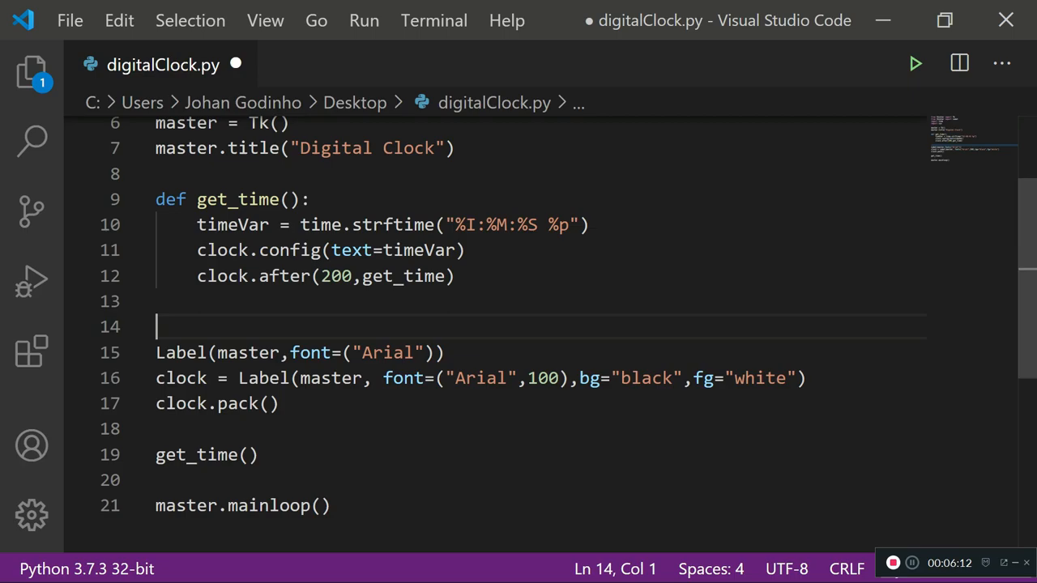
pyautogui.write(',')
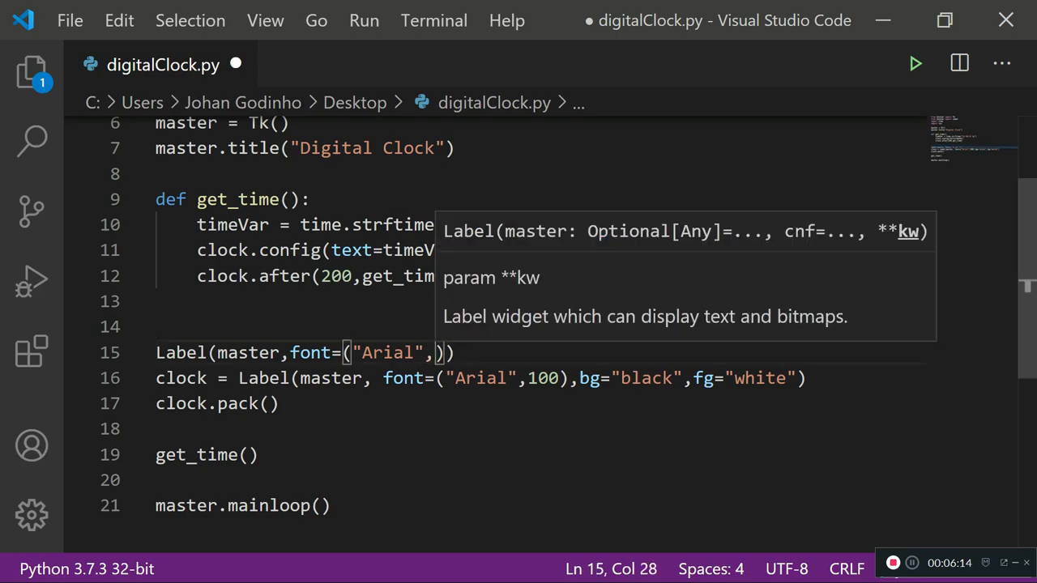
pyautogui.write('30')
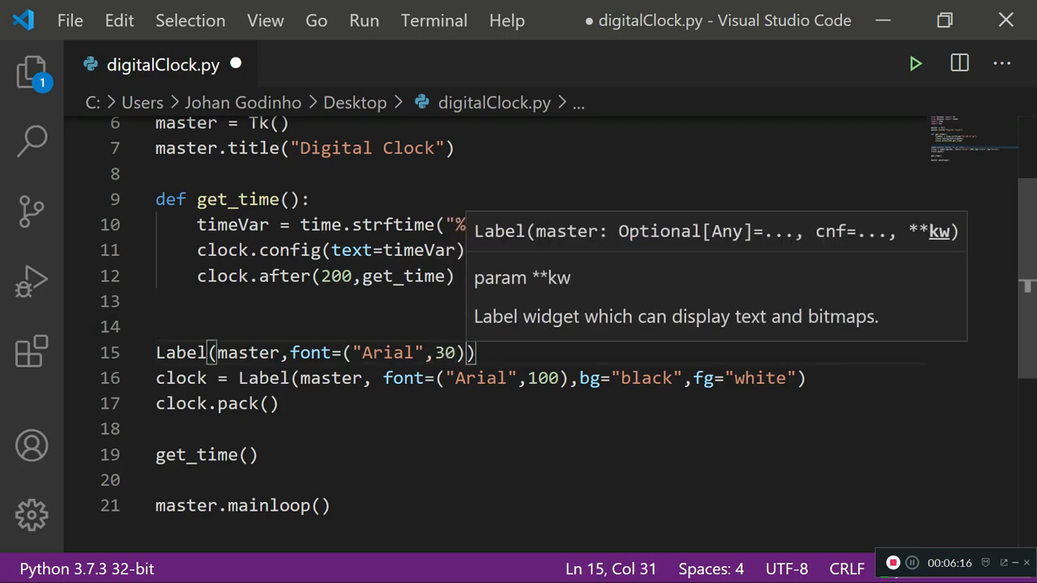
pyautogui.write('text="')
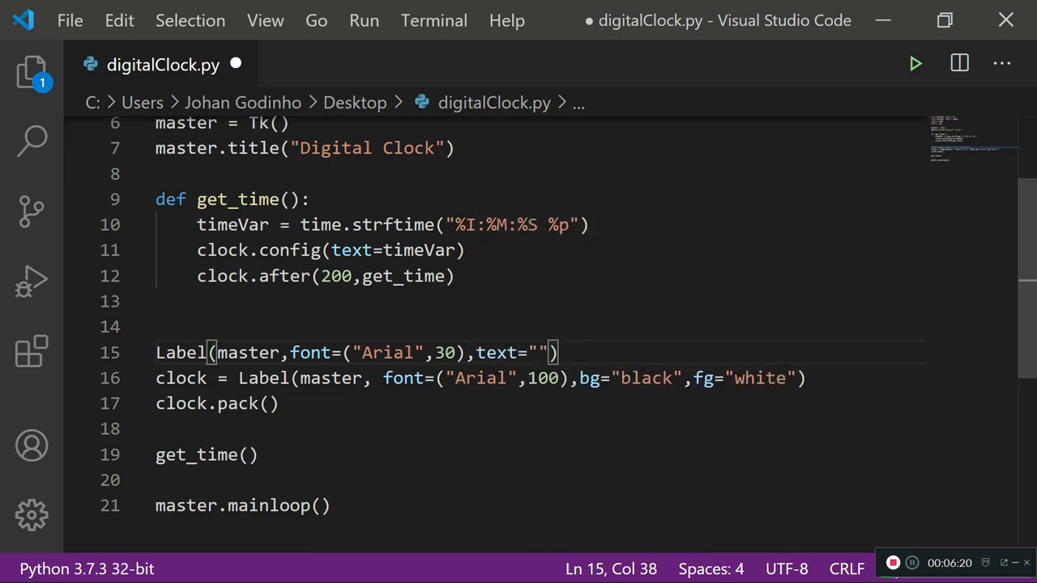
# Finish it as text="Digital Clock",fg="white",bg="black").pack()
pyautogui.write('Digital Clock')
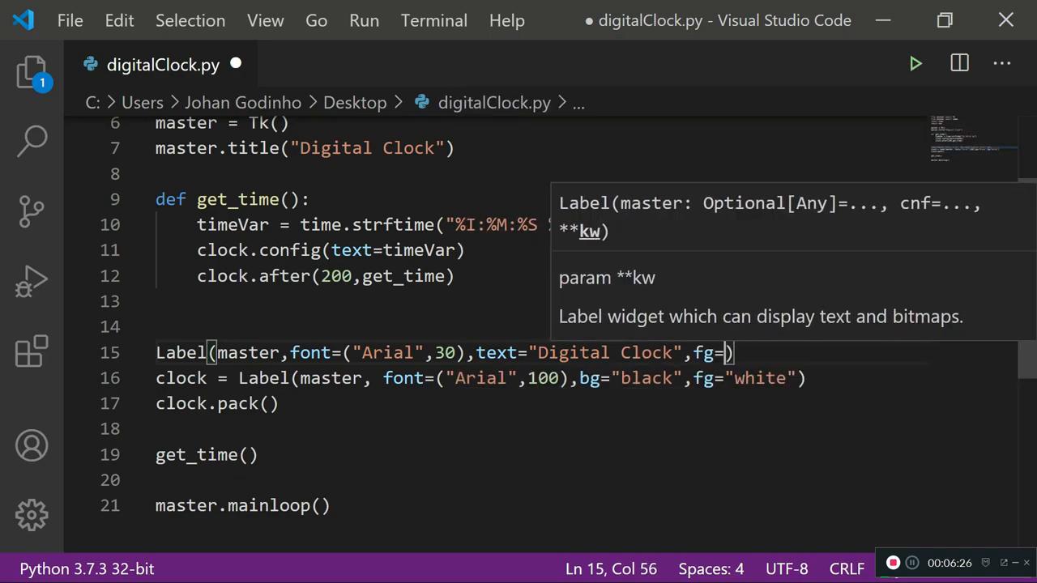
pyautogui.write('"white",')
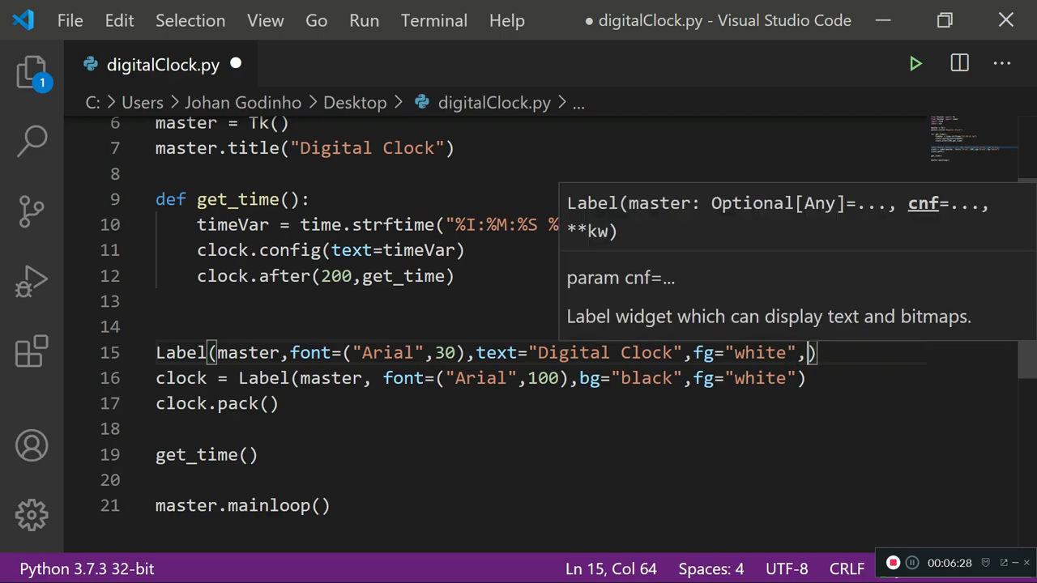
pyautogui.write('bg="black')
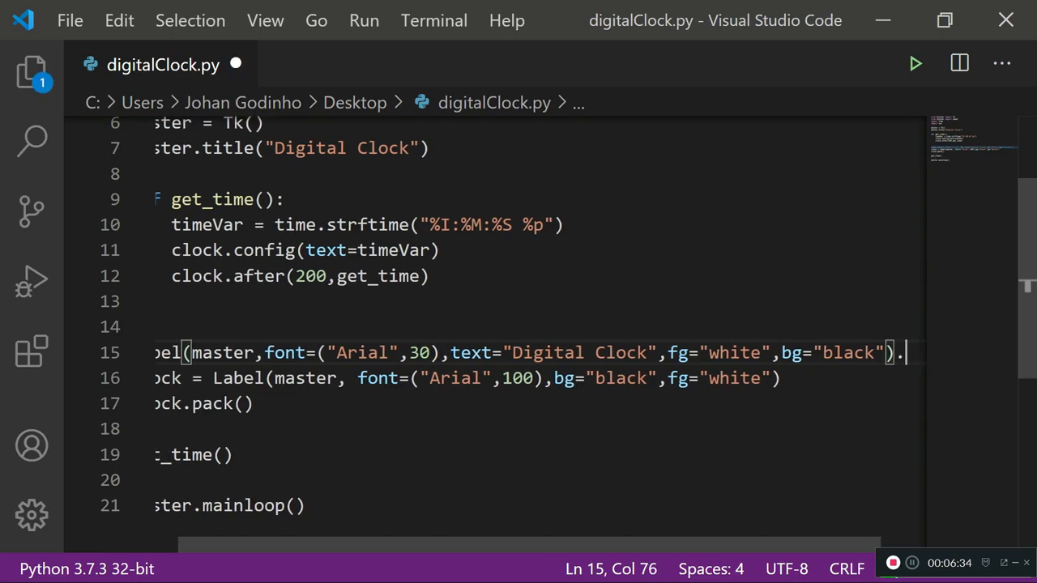
pyautogui.write('pack()')
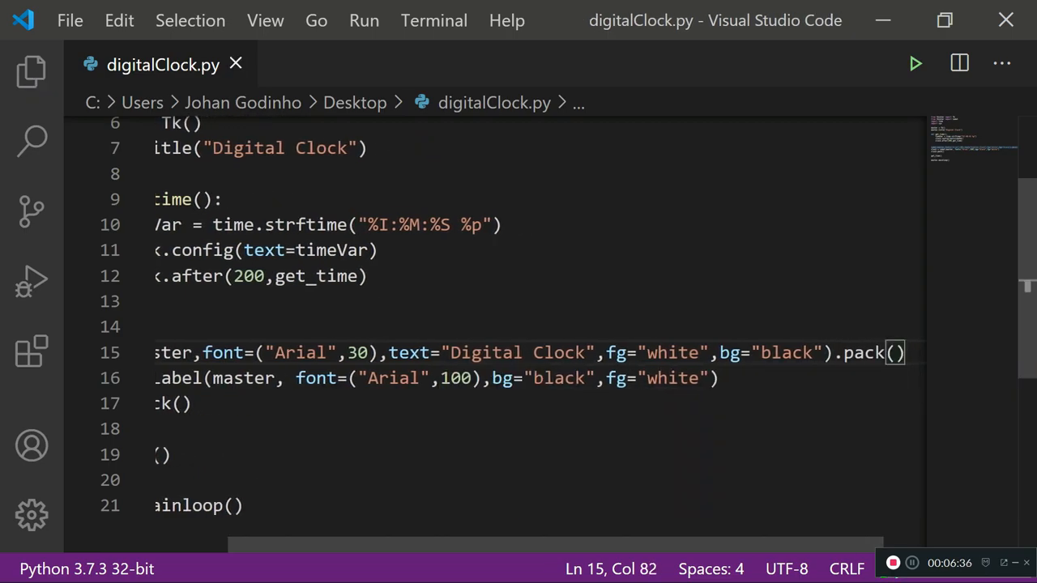
pyautogui.click(916, 64)
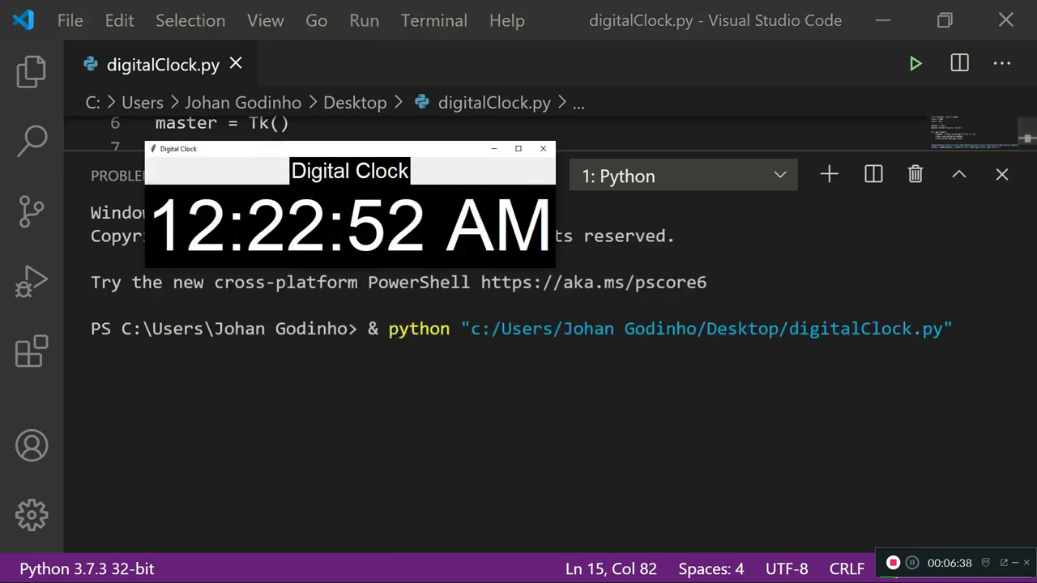
pyautogui.moveTo(350, 149); pyautogui.dragTo(492, 107)
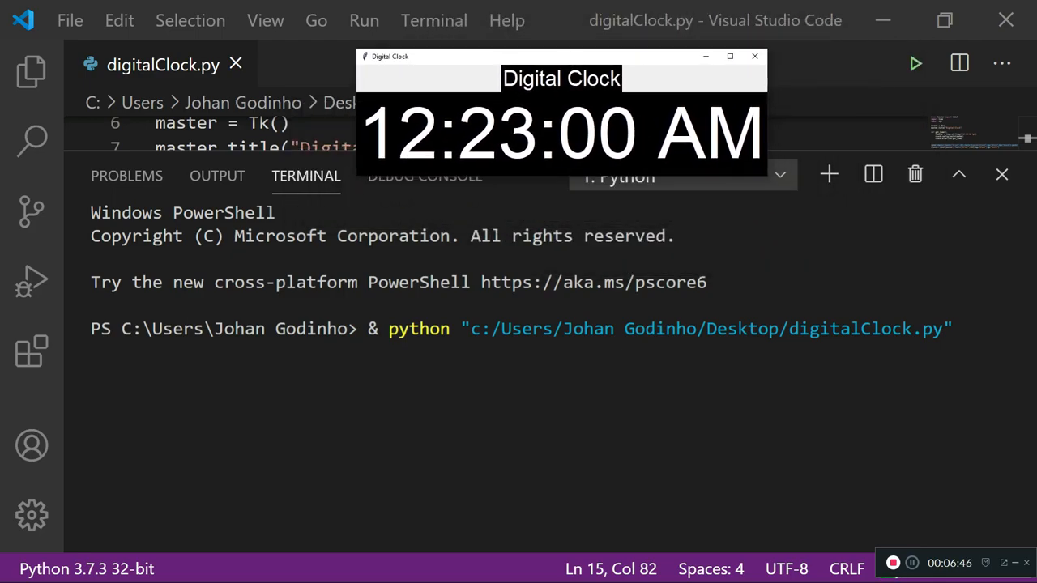
pyautogui.click(755, 55)
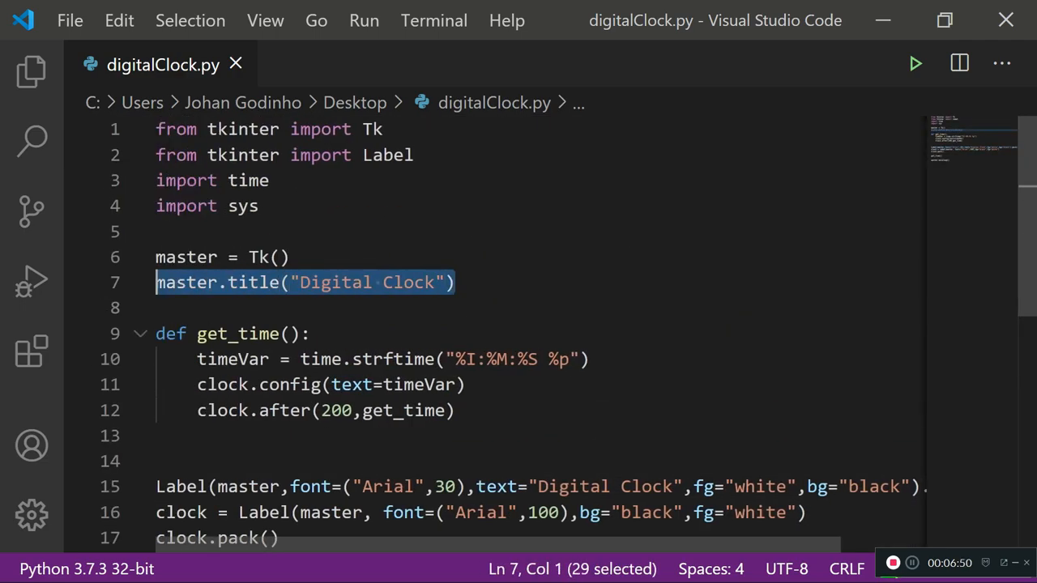
pyautogui.scroll(-3)
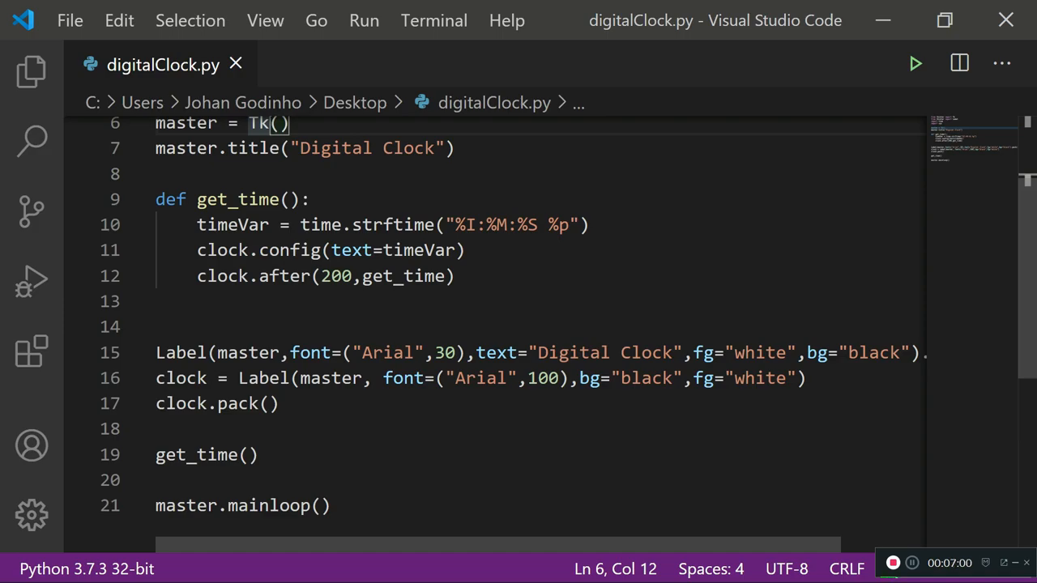
pyautogui.scroll(3)
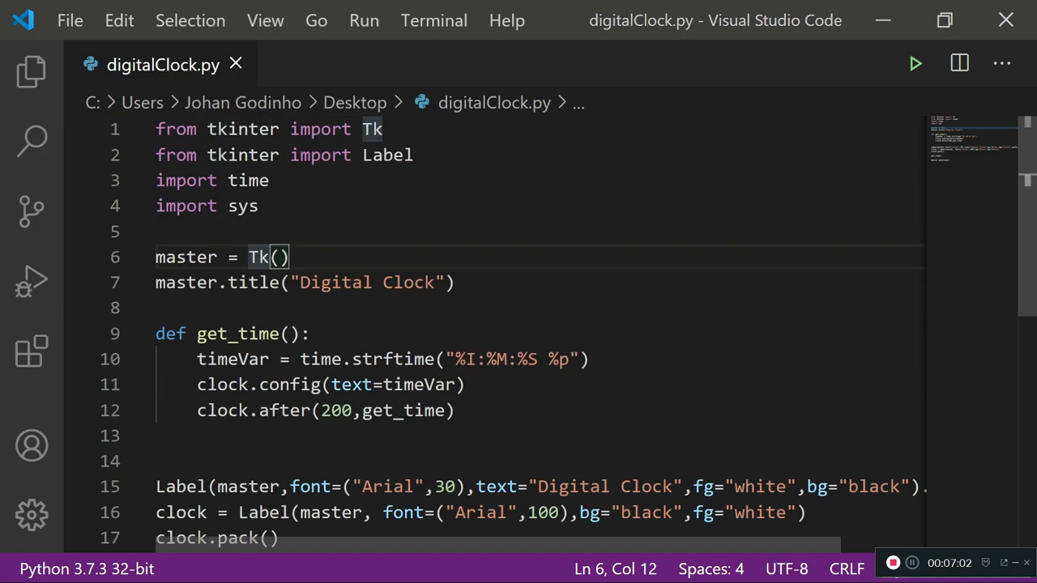
pyautogui.scroll(-3)
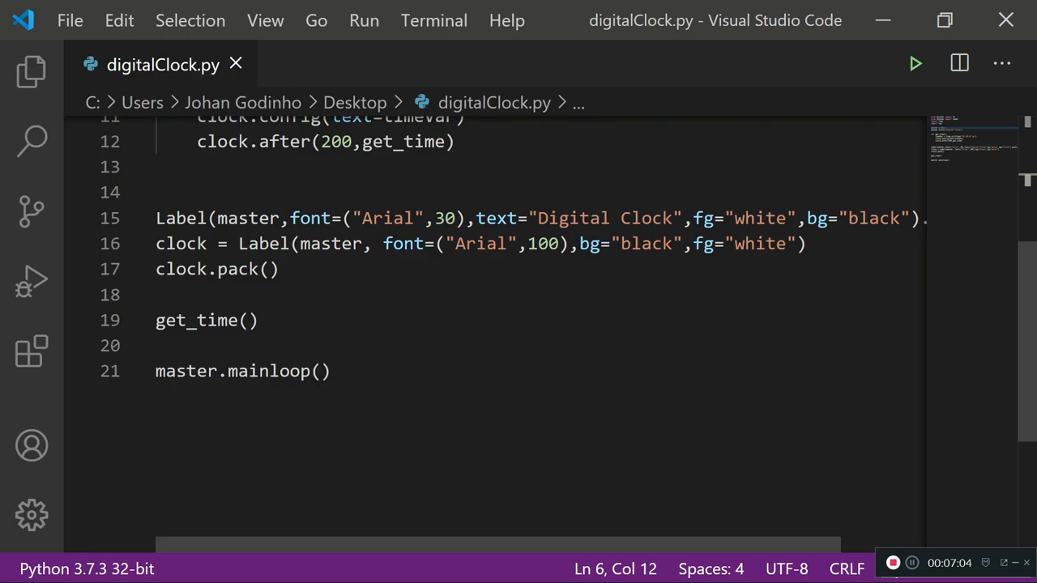